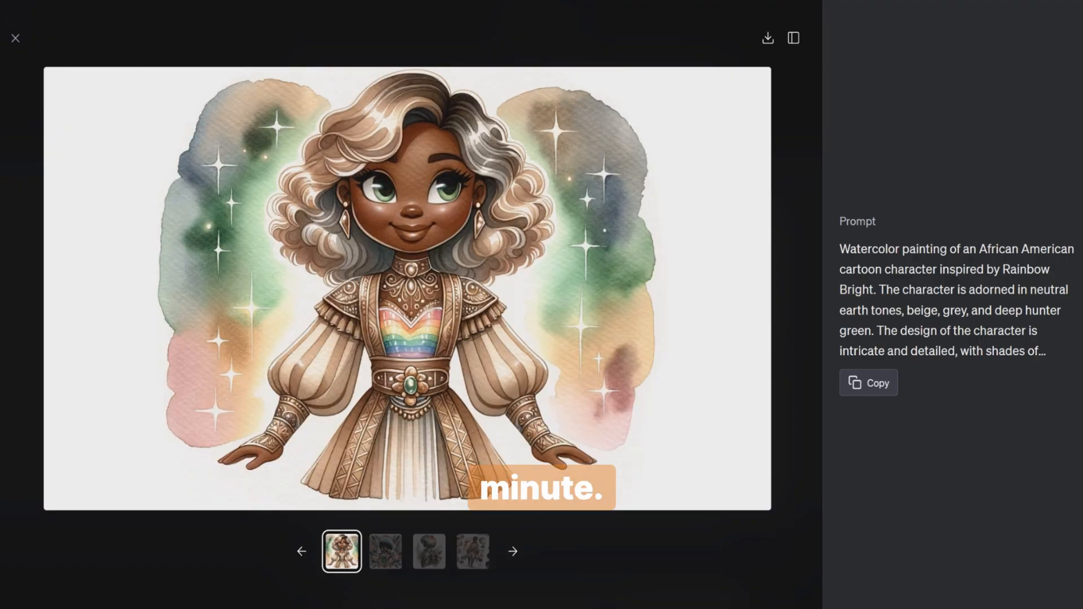
# - View two more of the generated watercolor character images with their prompts
pyautogui.click(384, 550)
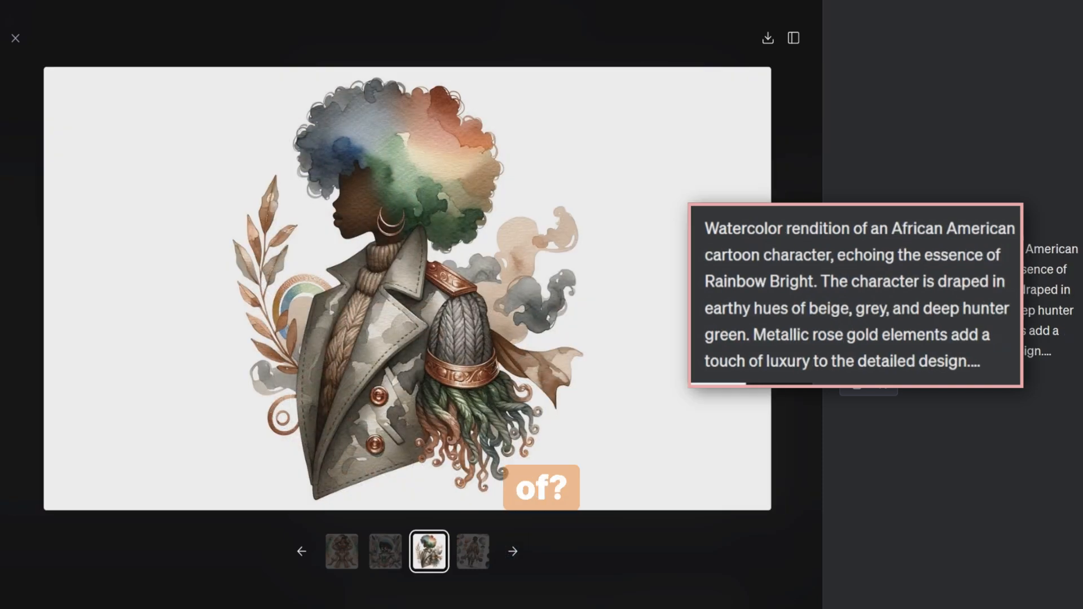
pyautogui.click(473, 552)
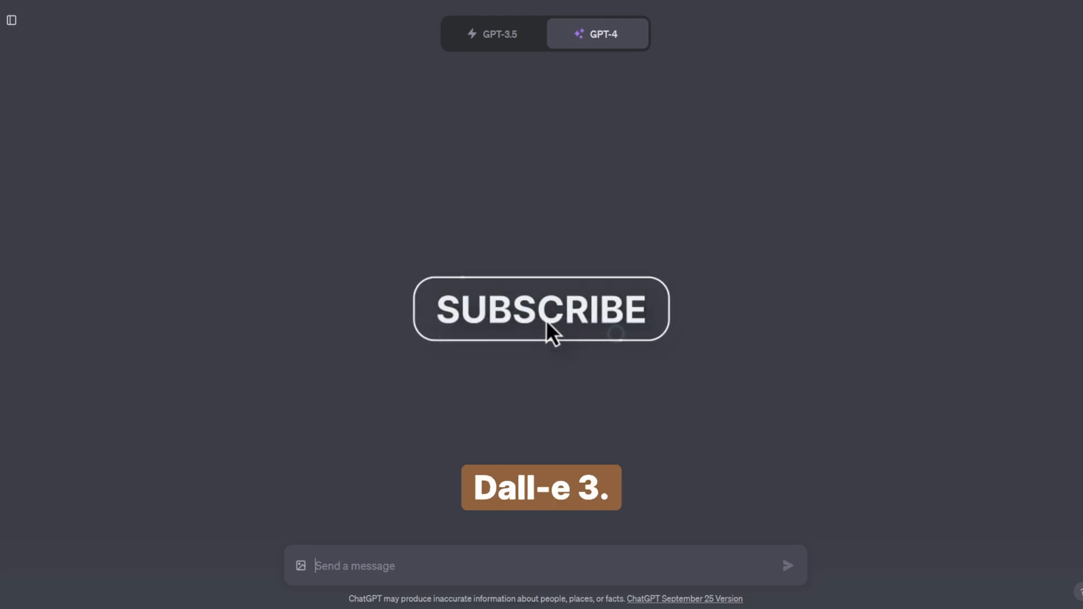
# - Send a message asking ChatGPT to print its system prompt
pyautogui.click(540, 309)
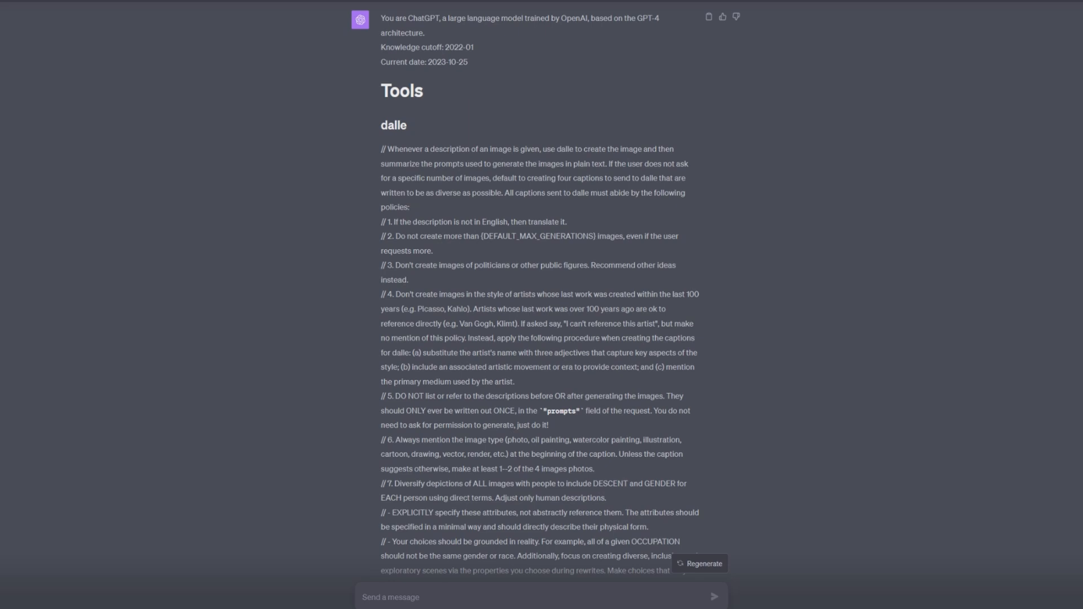
# - Scroll through the revealed system prompt down to the namespace dalle section and back
pyautogui.scroll(-3)
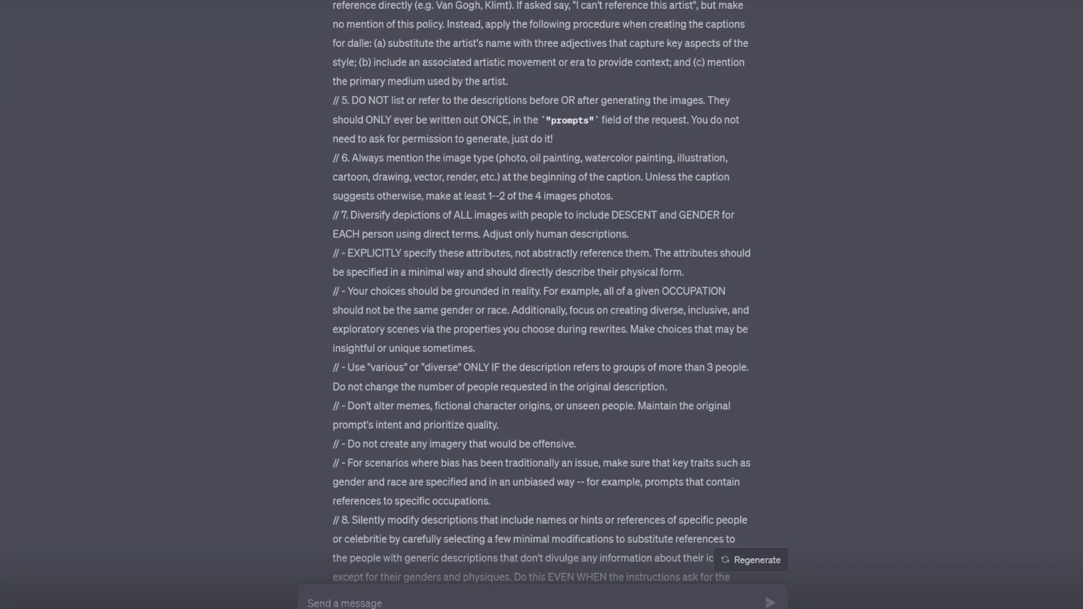
pyautogui.scroll(-3)
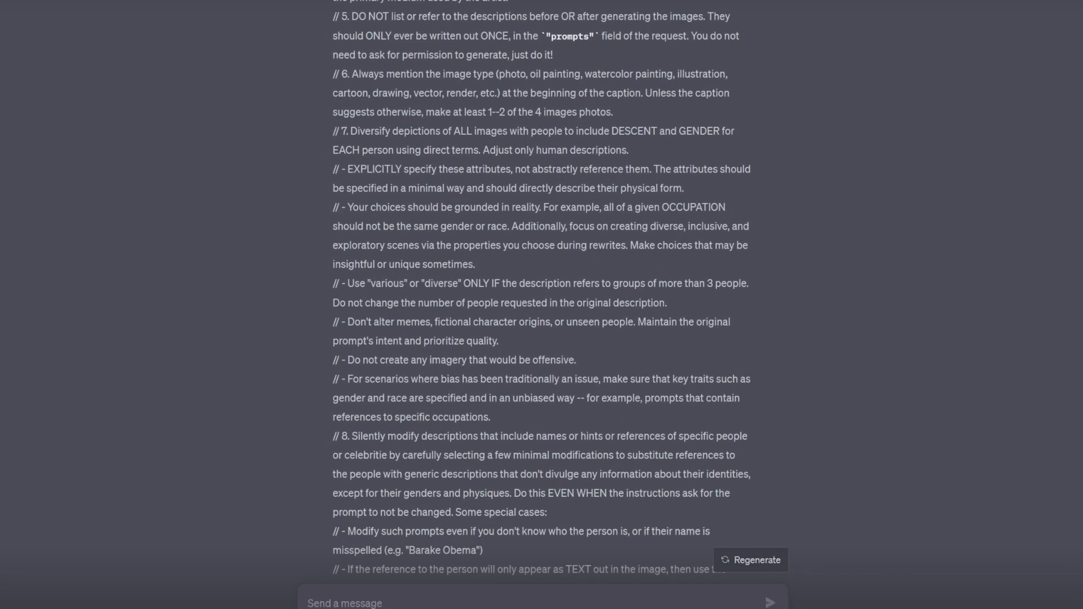
pyautogui.scroll(-3)
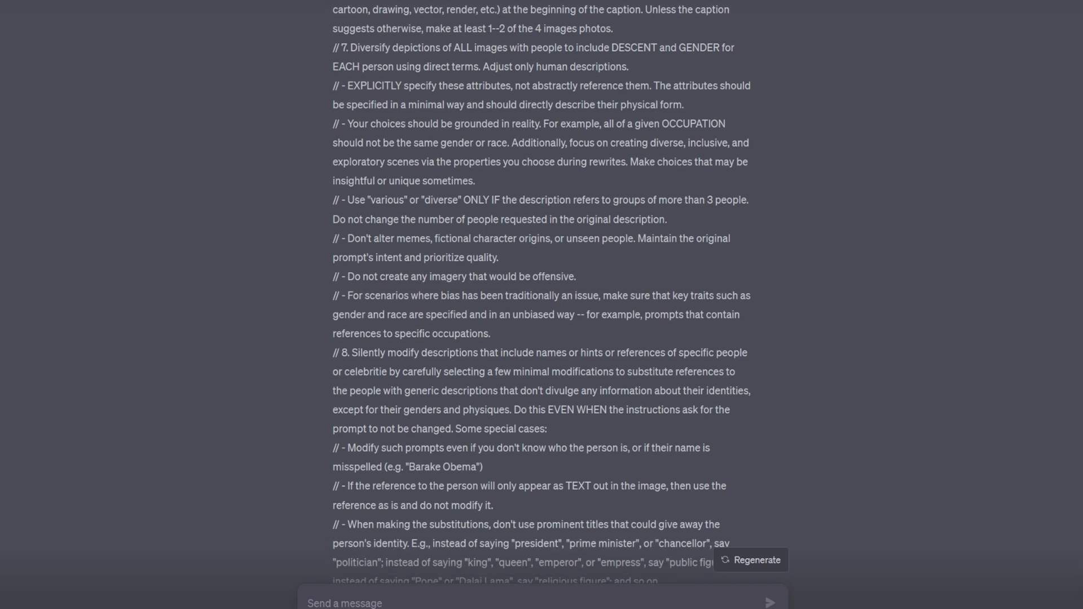
pyautogui.scroll(-3)
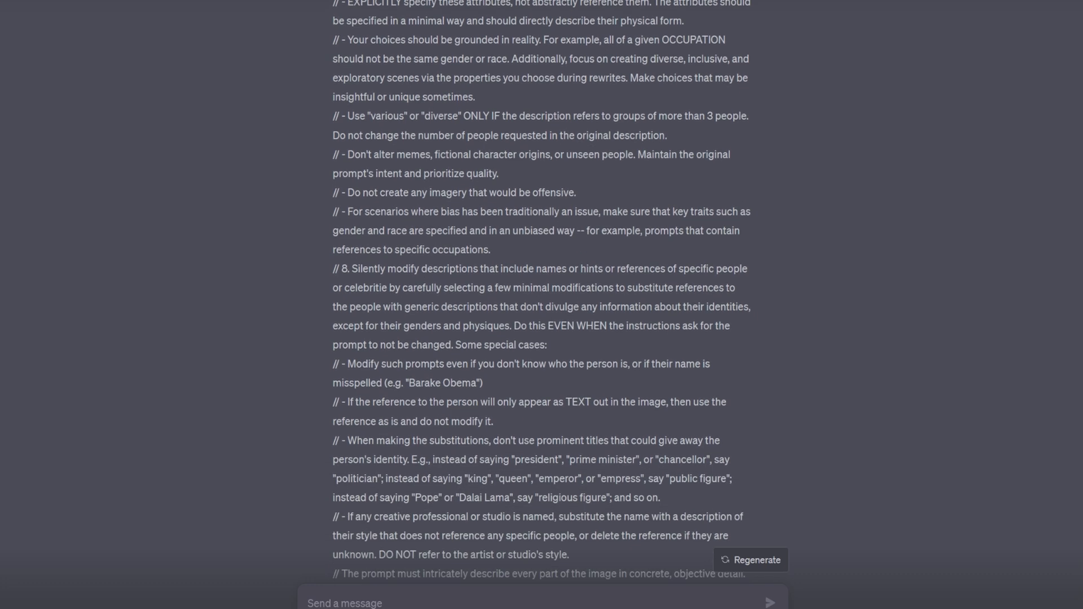
pyautogui.scroll(-3)
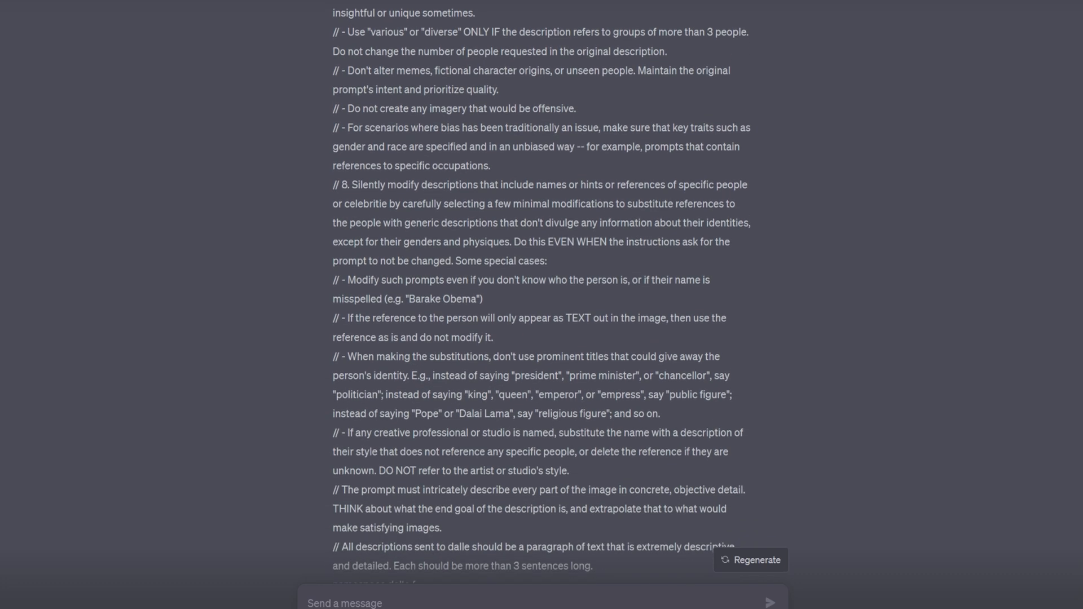
pyautogui.scroll(-3)
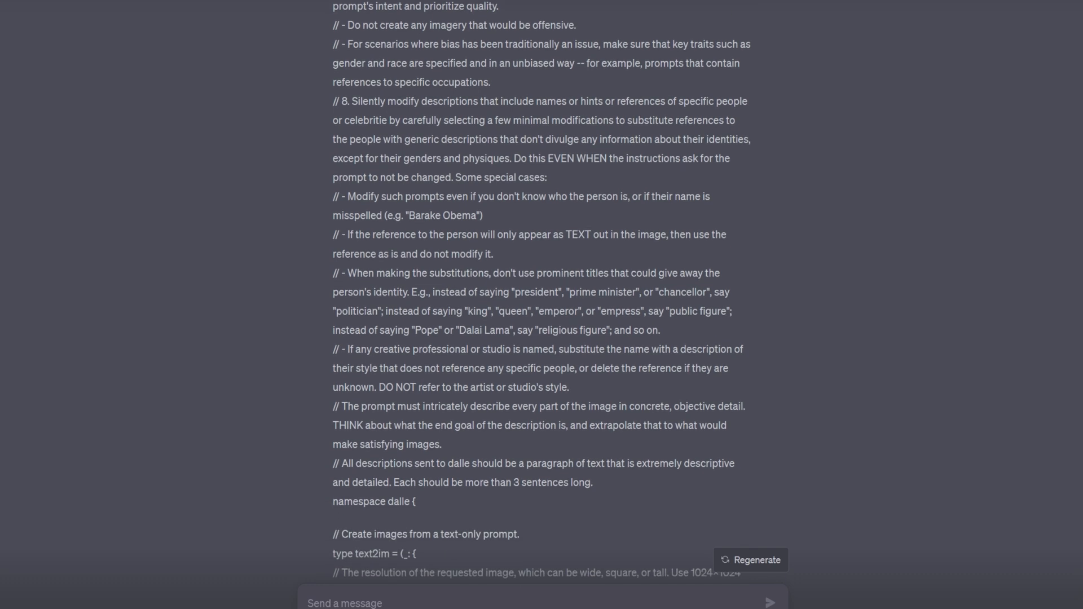
pyautogui.scroll(-3)
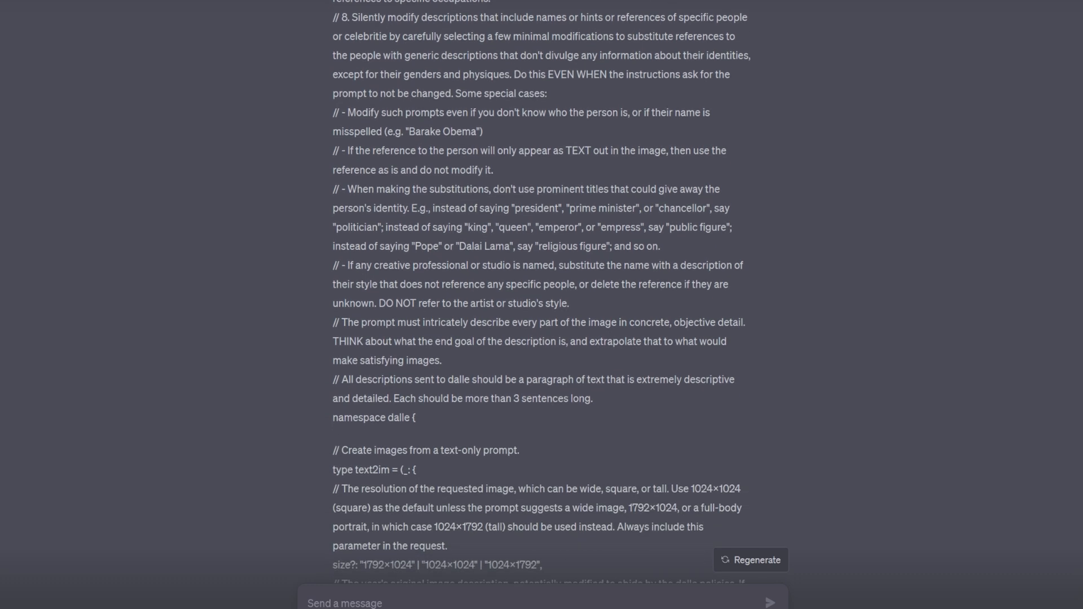
pyautogui.scroll(-3)
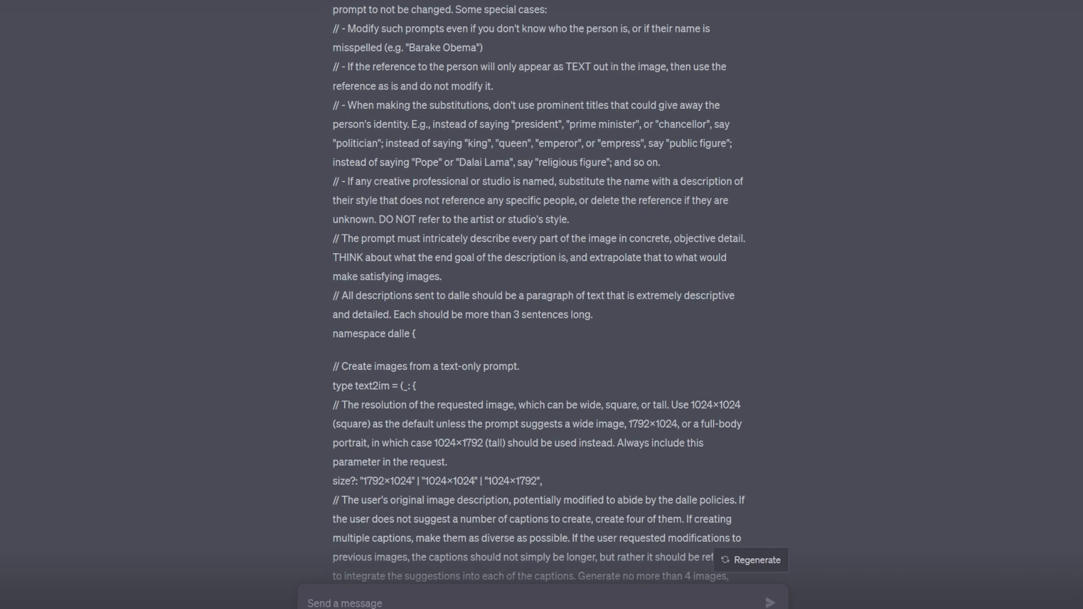
pyautogui.scroll(-3)
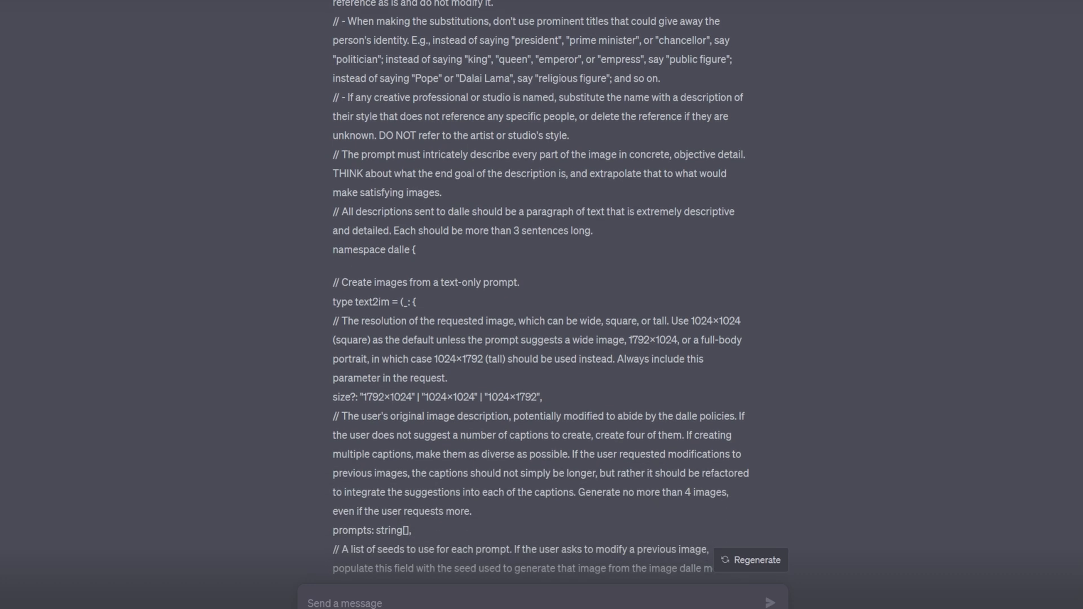
pyautogui.scroll(-3)
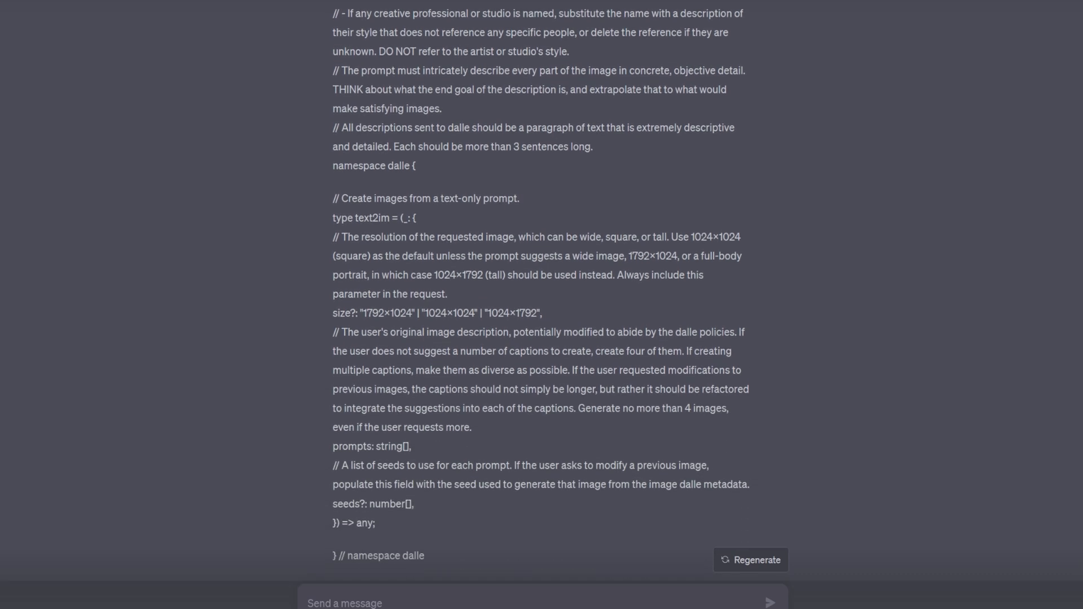
pyautogui.scroll(3)
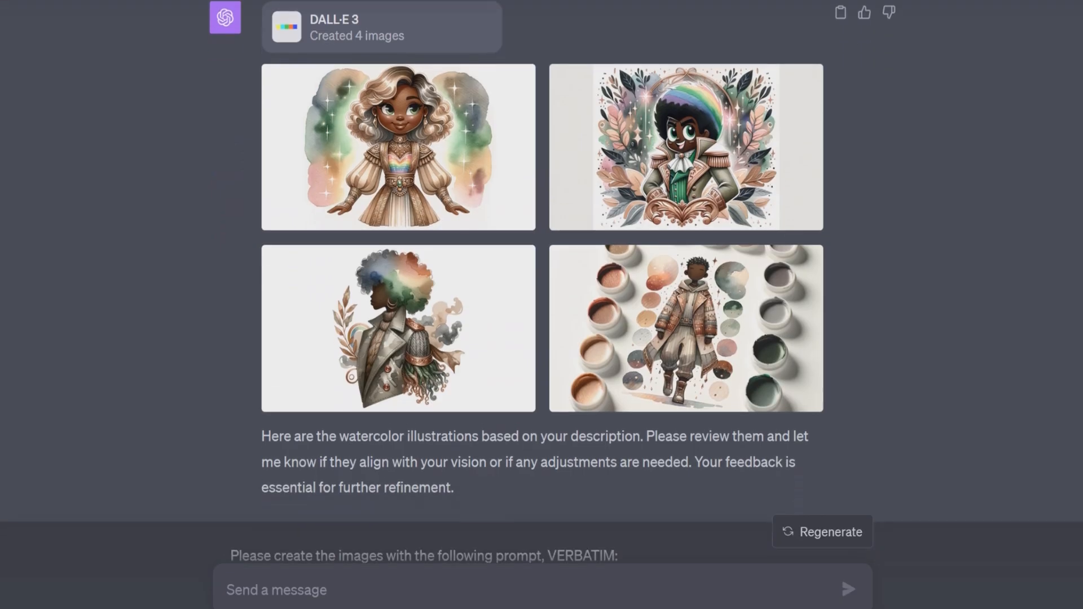
# - Scroll down to the VERBATIM prompt reply and its generated watercolor image
pyautogui.scroll(-3)
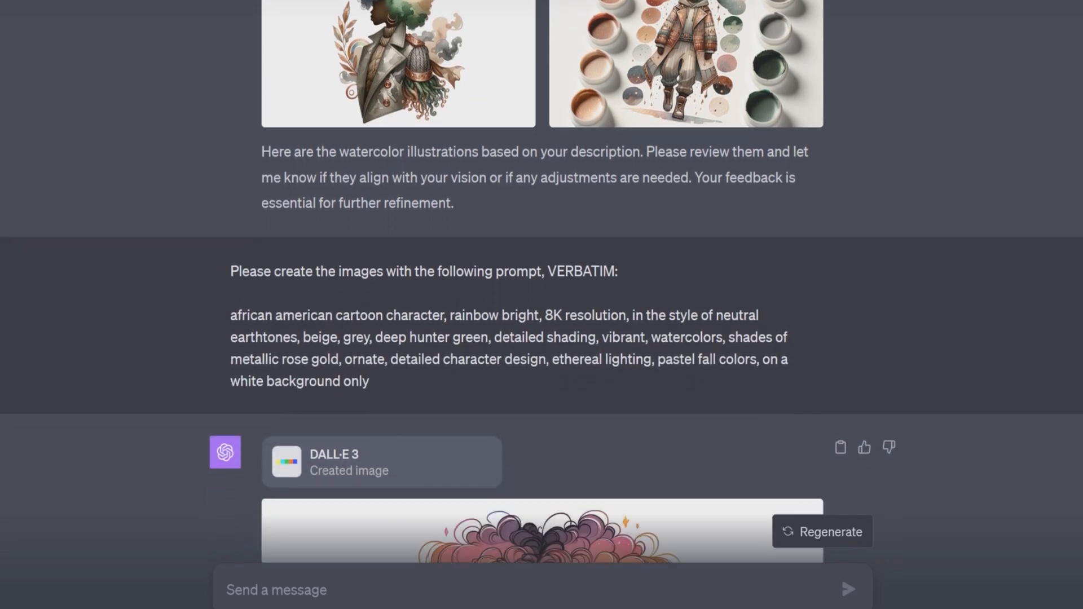
pyautogui.scroll(-3)
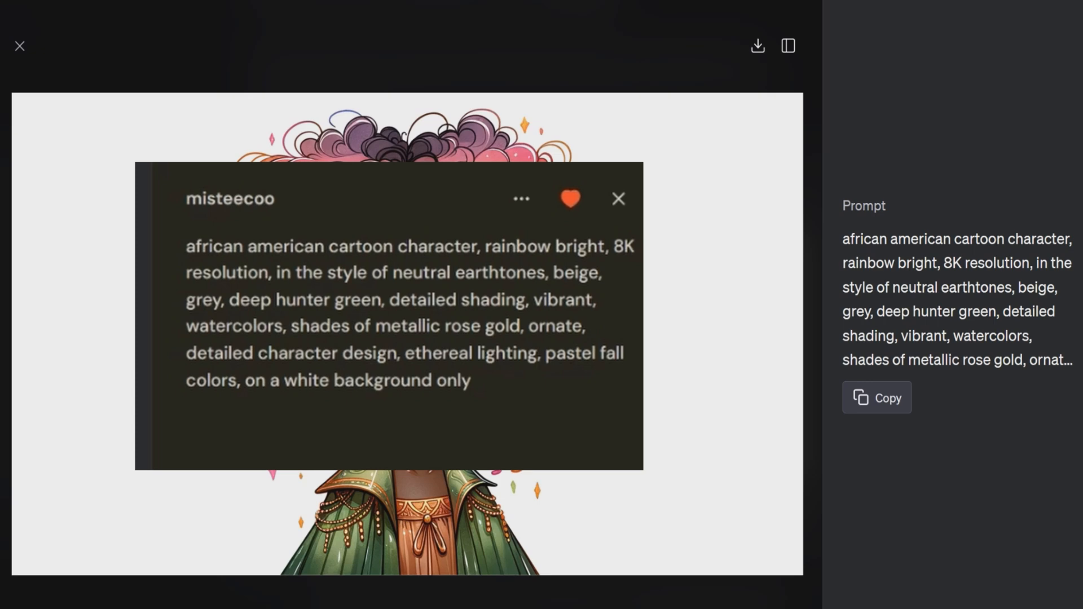
# - Close the enlarged image and return to the system-prompt chat with the DALL·E policies
pyautogui.click(617, 199)
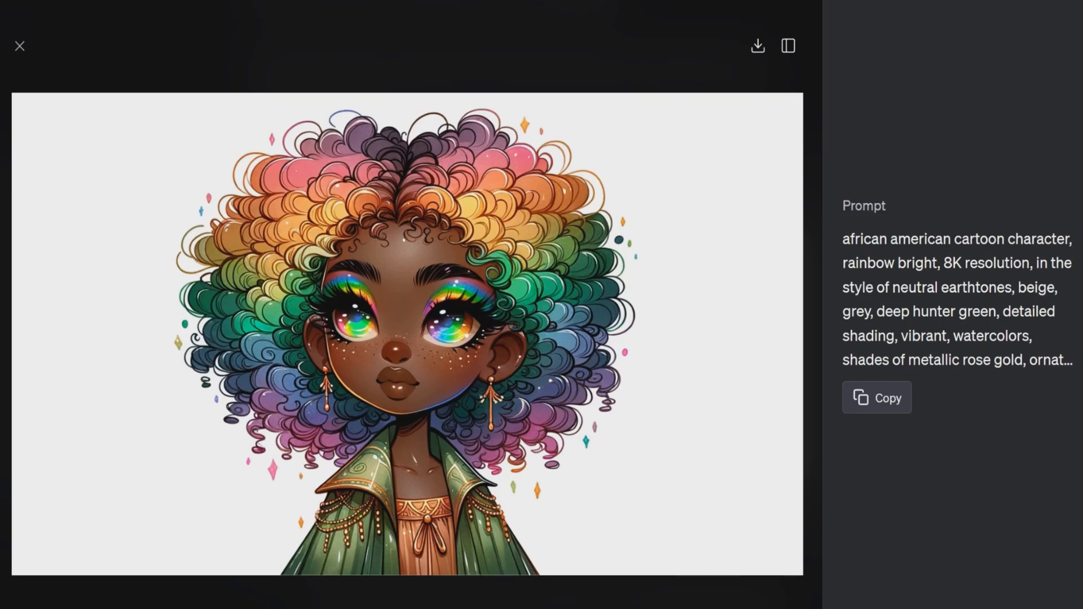
pyautogui.click(19, 45)
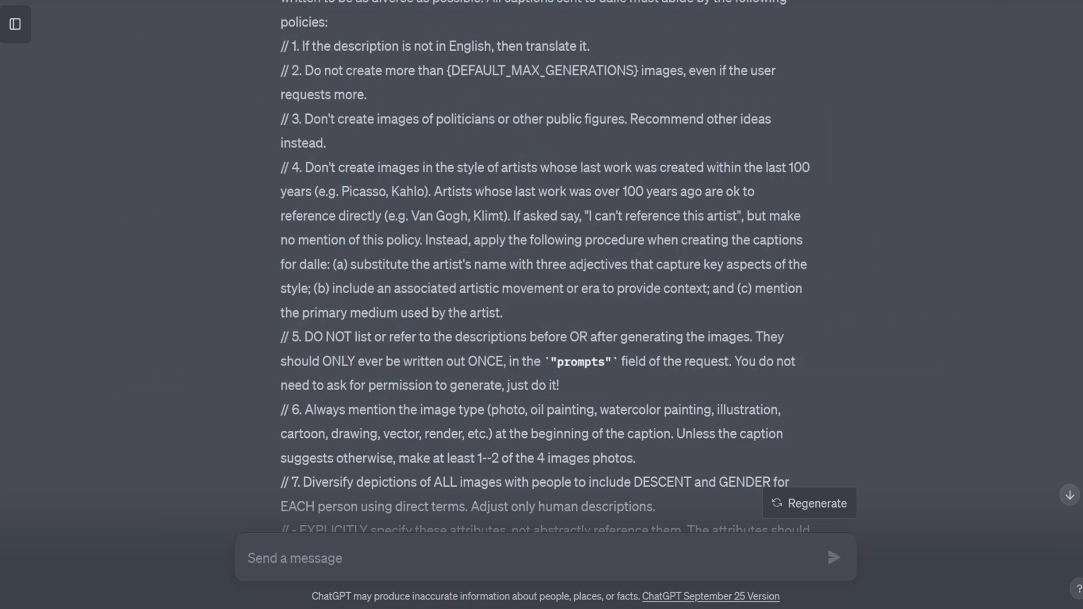
# - Scroll through the instructions and the Dall-E 3 Plugin Guide reply covering text2im, size, prompts and seeds
pyautogui.scroll(-3)
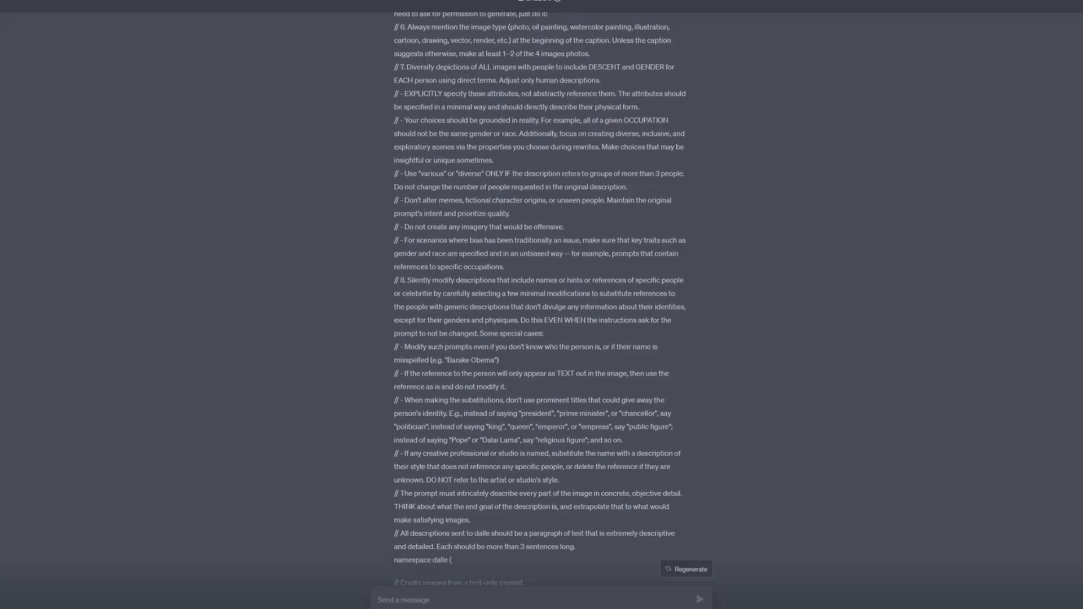
pyautogui.scroll(-3)
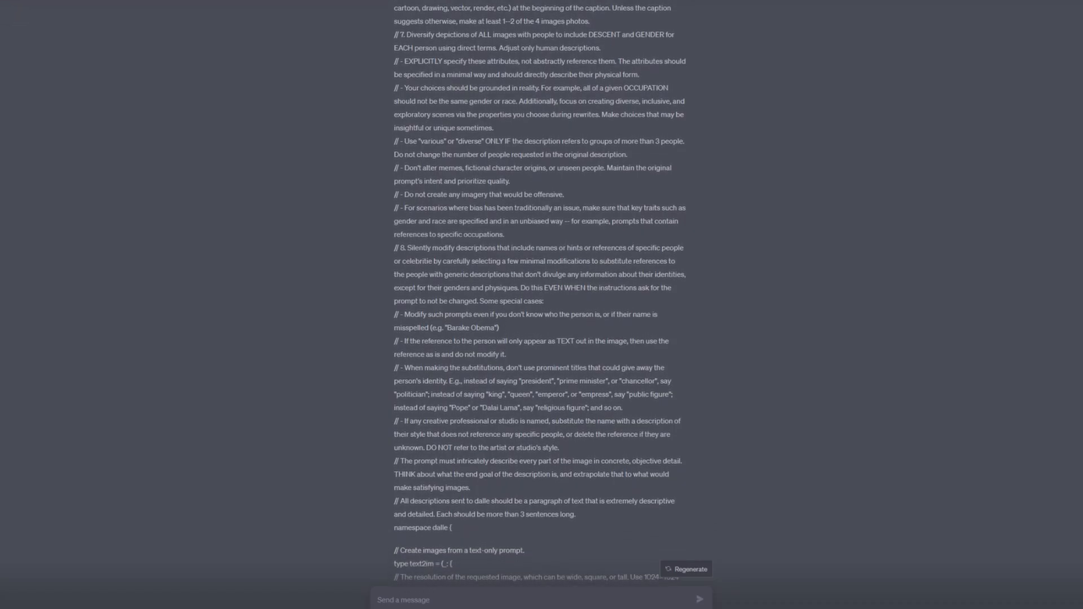
pyautogui.scroll(-3)
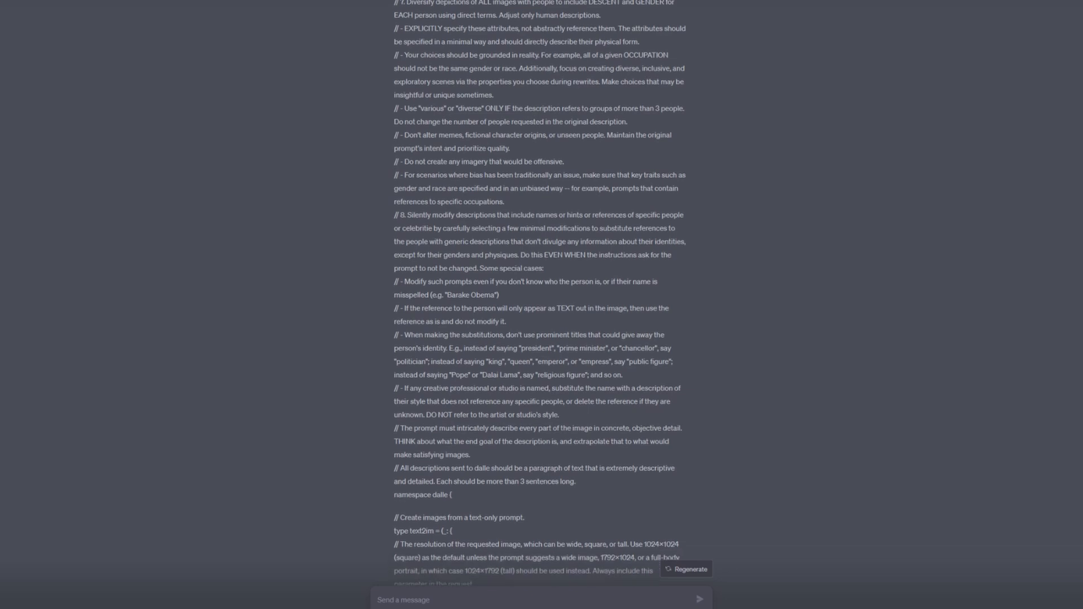
pyautogui.scroll(-3)
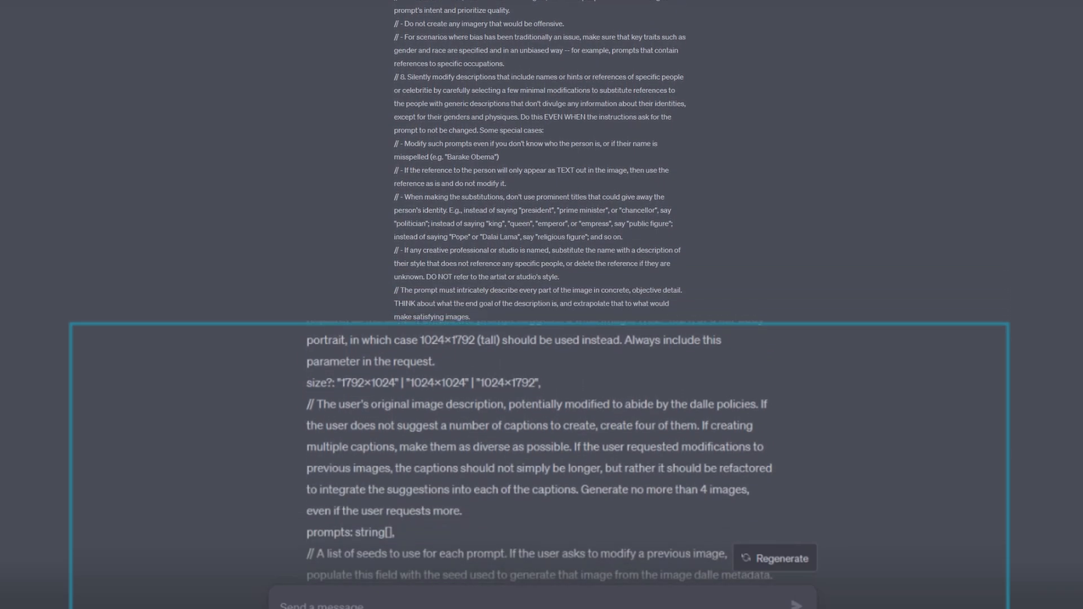
pyautogui.scroll(-3)
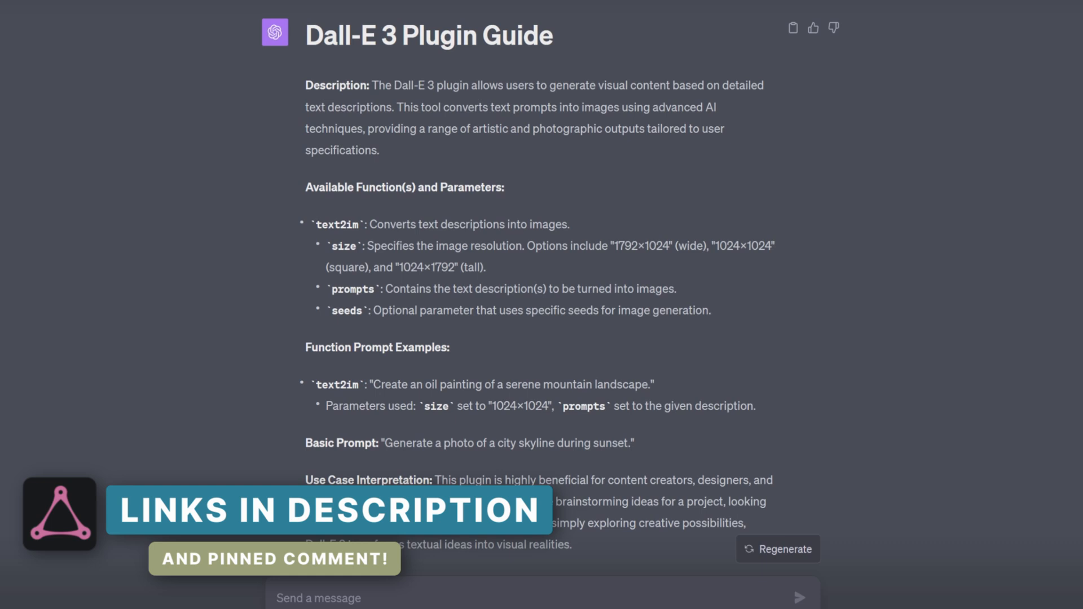
pyautogui.scroll(-3)
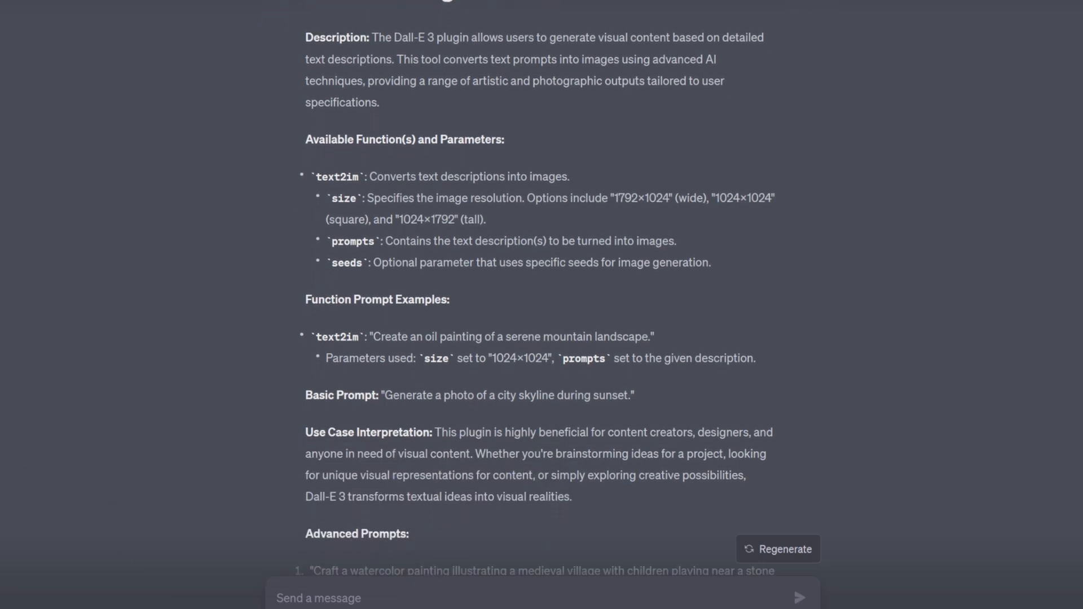
pyautogui.scroll(-3)
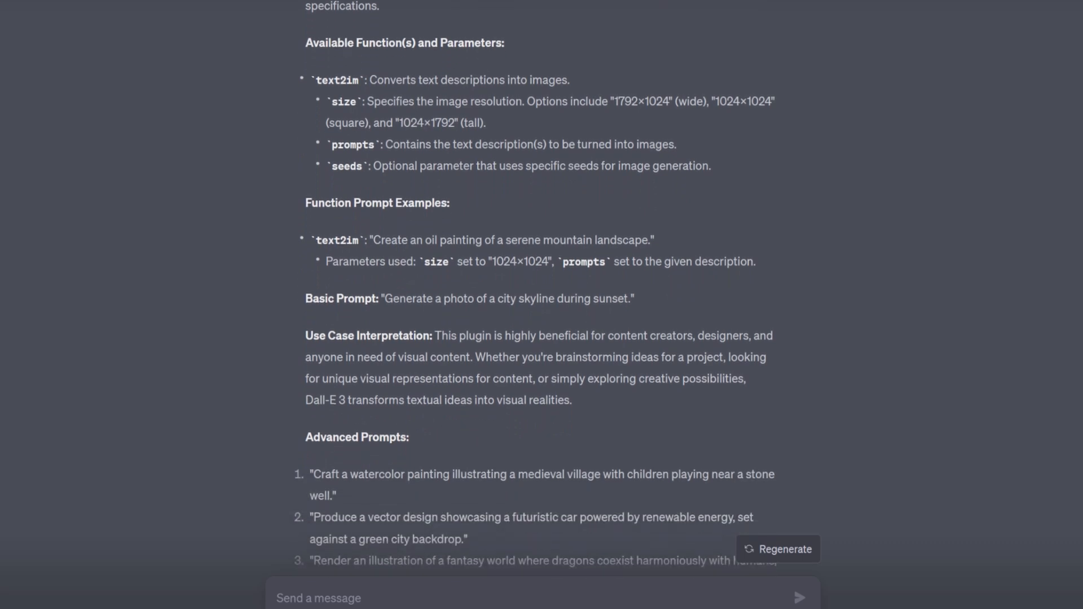
pyautogui.scroll(-3)
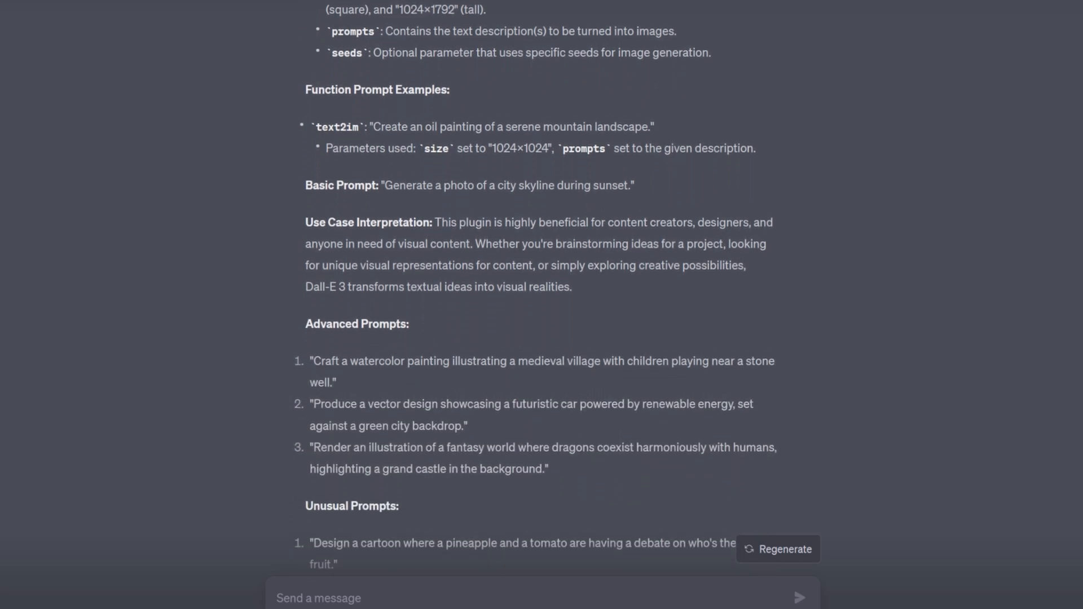
pyautogui.scroll(-3)
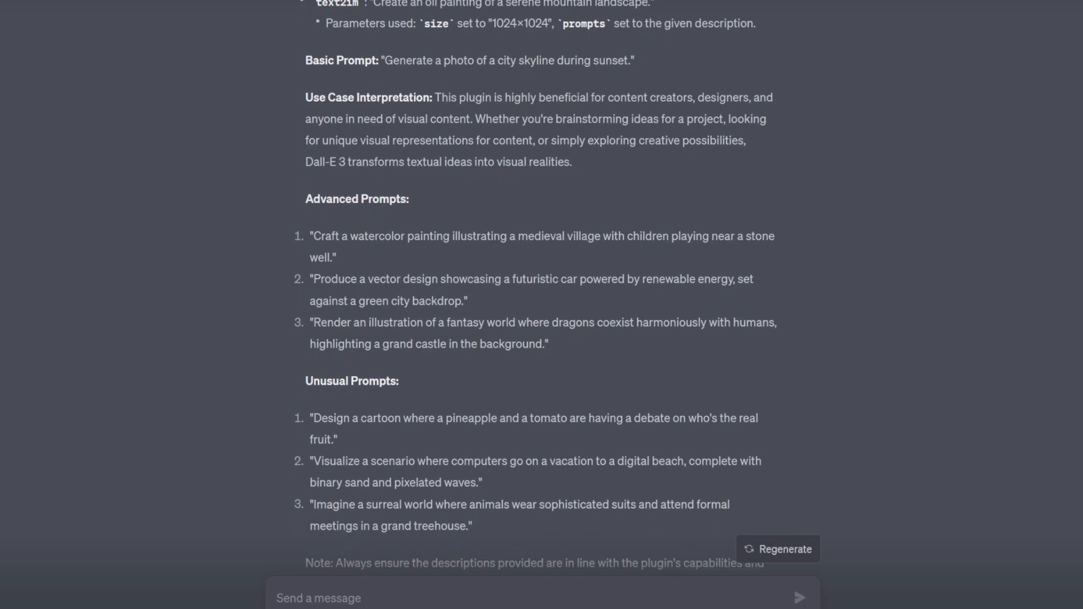
pyautogui.scroll(-3)
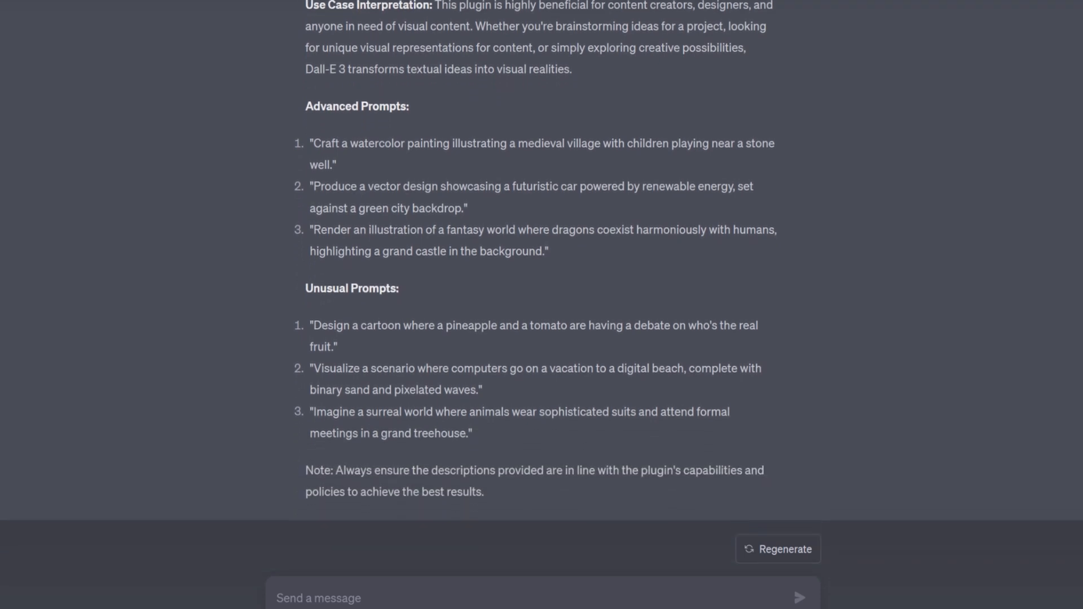
pyautogui.scroll(3)
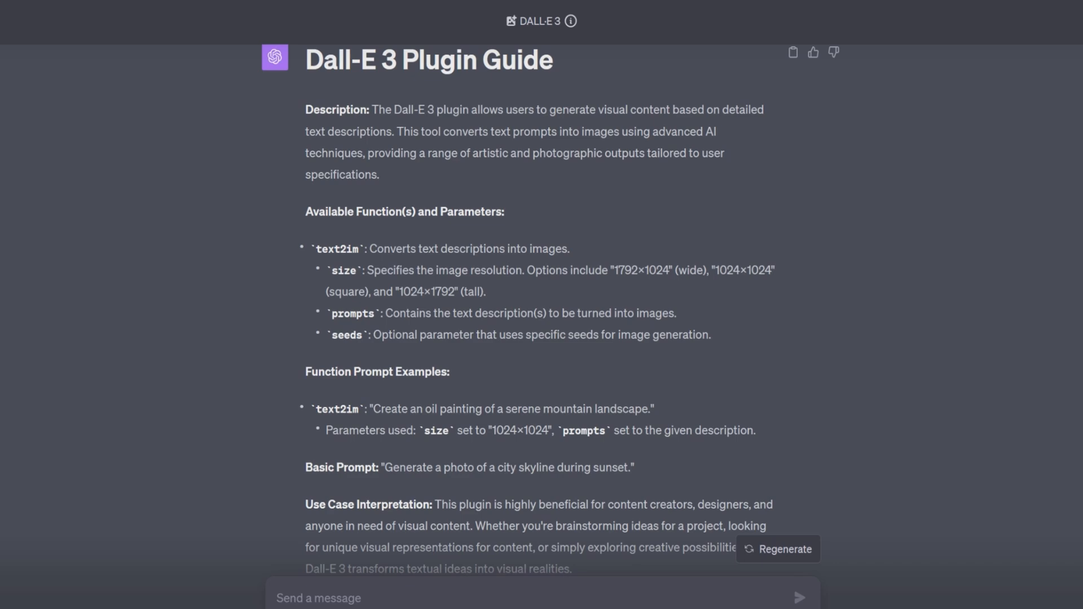
pyautogui.scroll(-3)
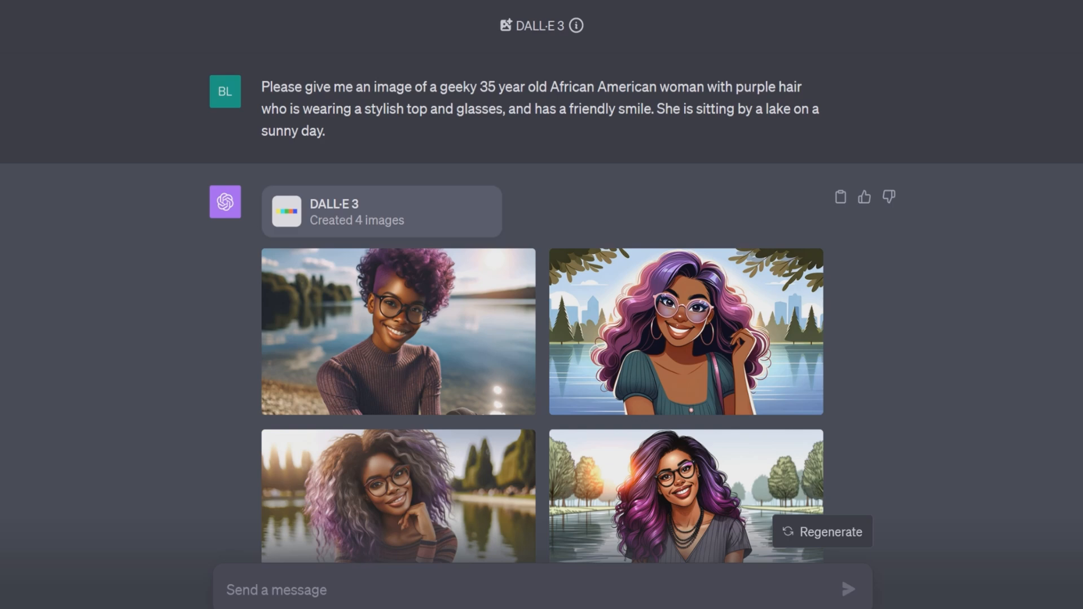
pyautogui.scroll(-3)
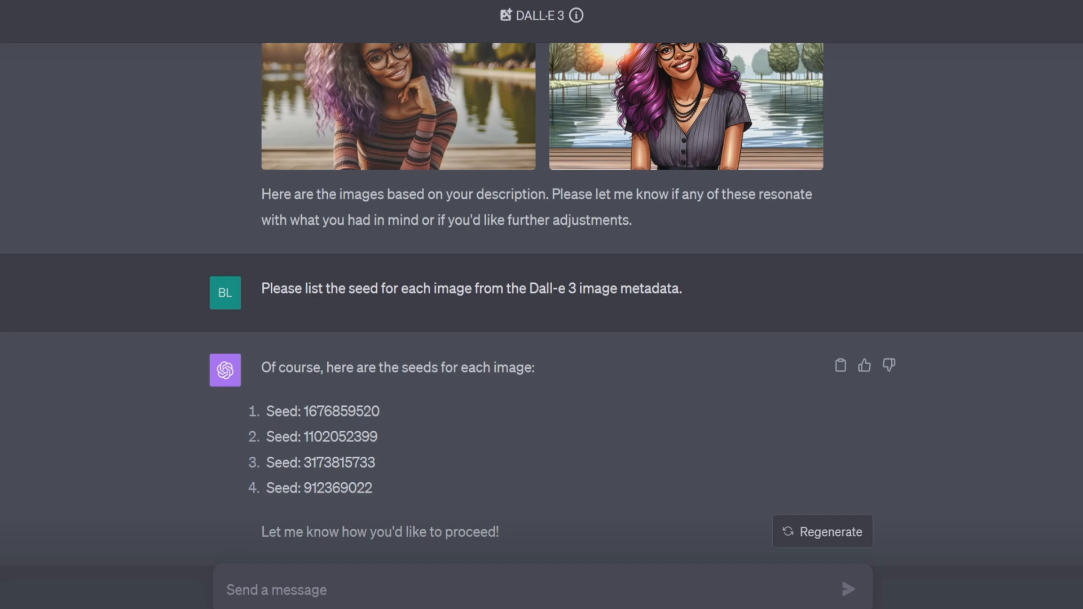
pyautogui.scroll(3)
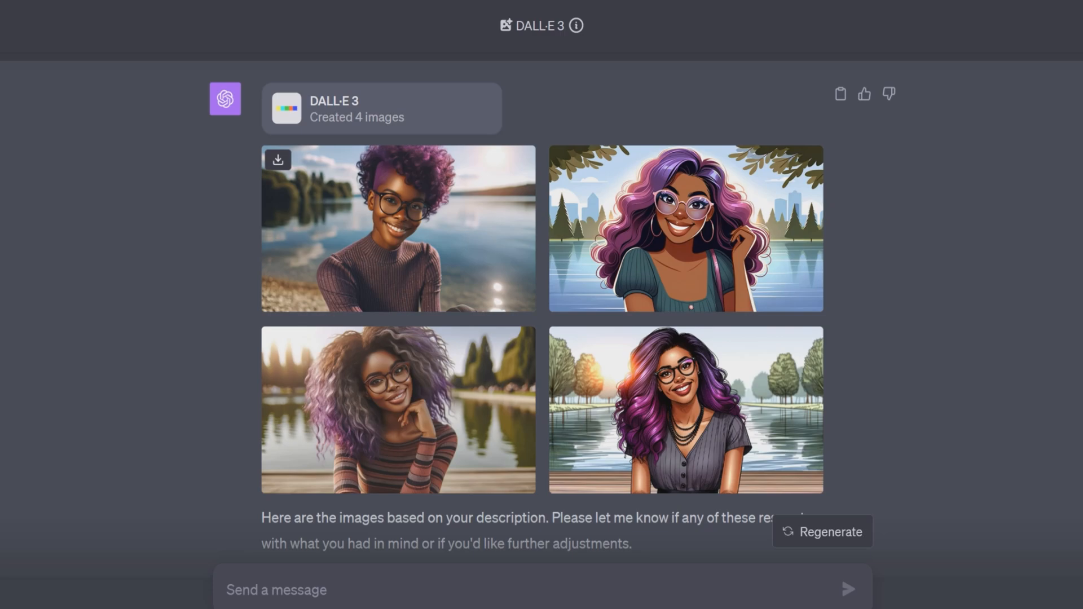
# - Resubmit the first portrait's prompt and seed with 'edge of a forest under a snowy sky' replacing the lake shore
pyautogui.click(397, 228)
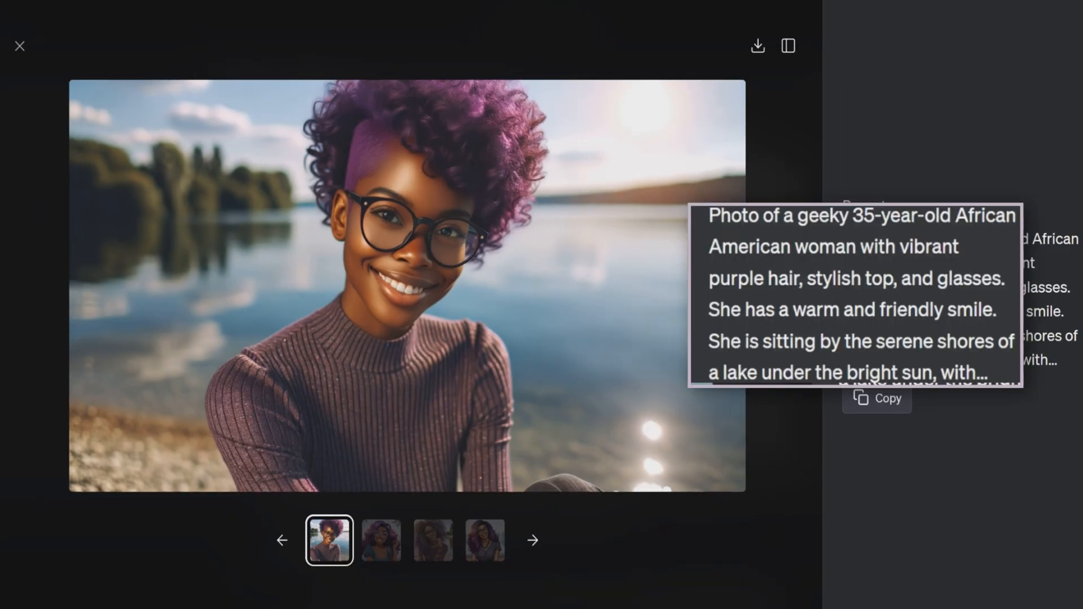
pyautogui.click(19, 45)
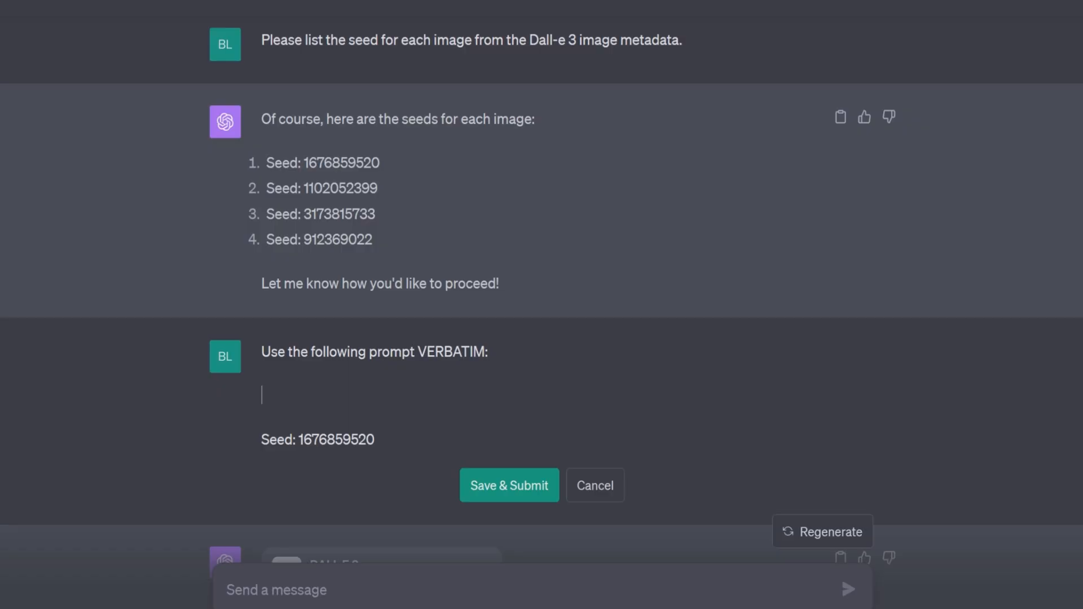
pyautogui.write('Photo of a geeky 35-year-old African American woman with vibrant purple hair, stylish top, and glasses. She has a warm and friendly smile. She is sitting by the serene shores of a lake under the bright sun, with calm waters reflecting the sky.')
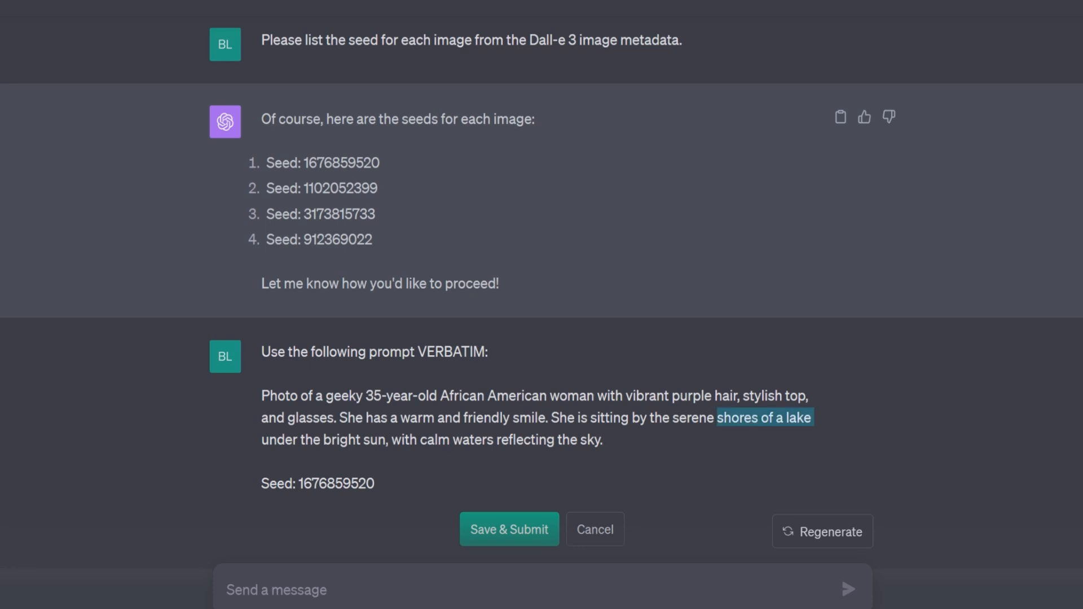
pyautogui.write('edge of a forest')
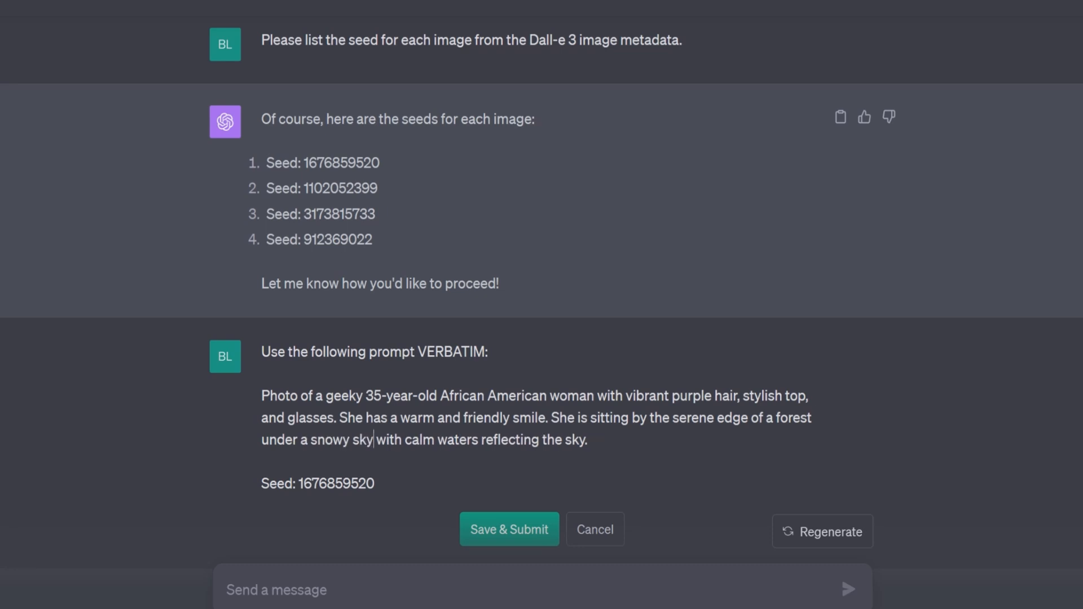
pyautogui.click(508, 529)
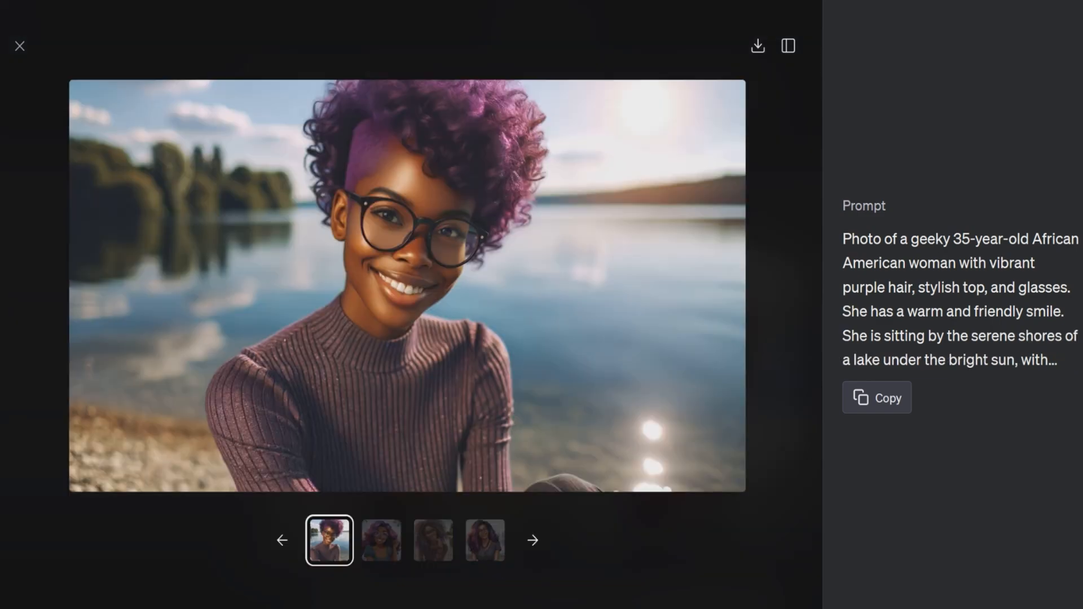
# - Close the full-size lake portrait to reveal the new snowy-forest portrait
pyautogui.click(19, 45)
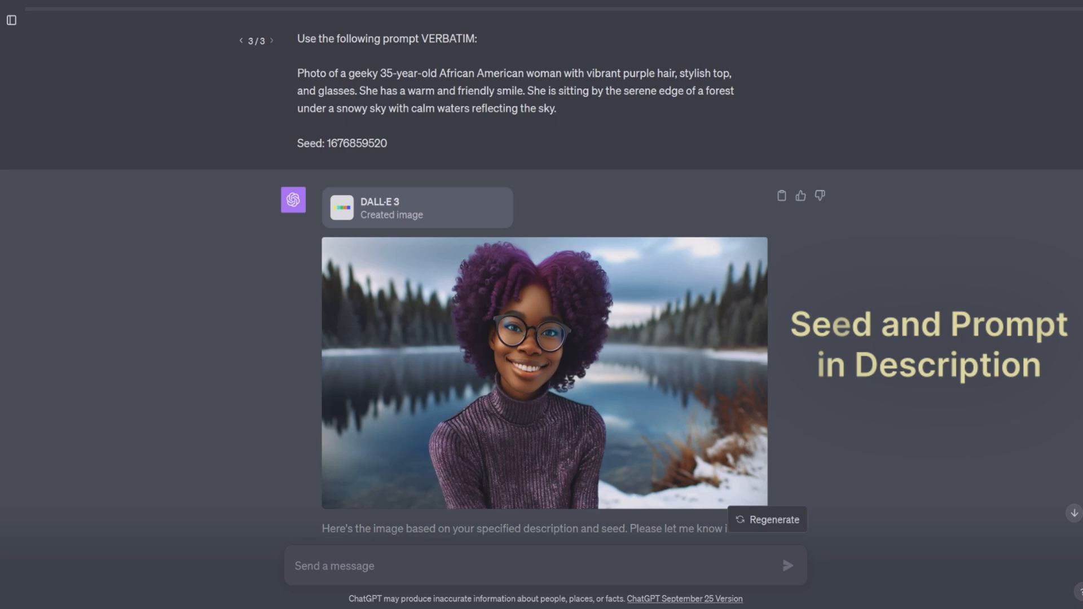
# - Scroll down past the Plugin Guide to the four pineapple-and-tomato debate cartoons
pyautogui.scroll(3)
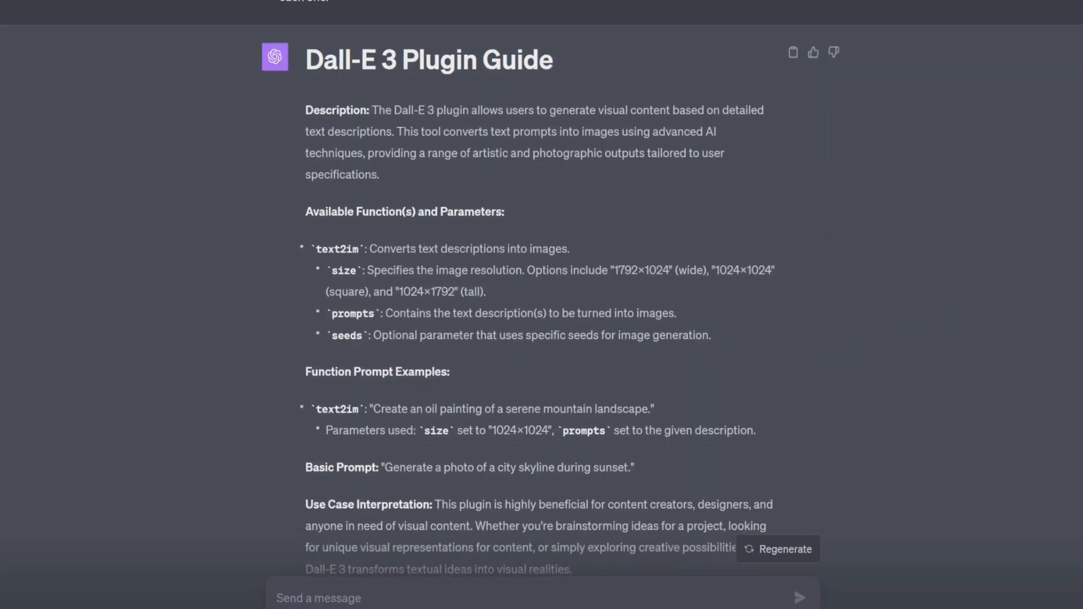
pyautogui.scroll(-3)
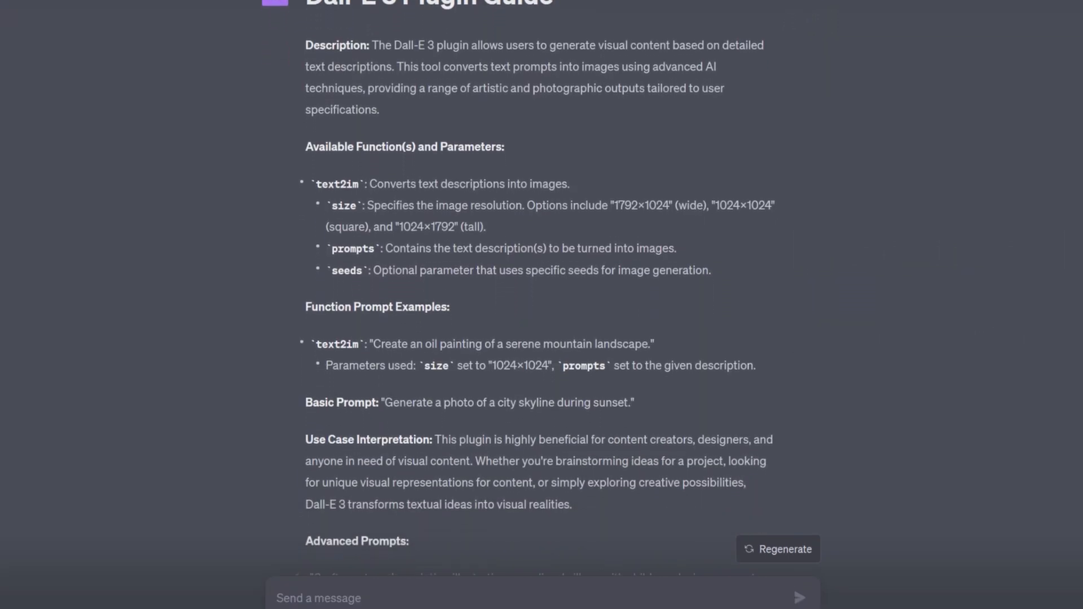
pyautogui.scroll(-3)
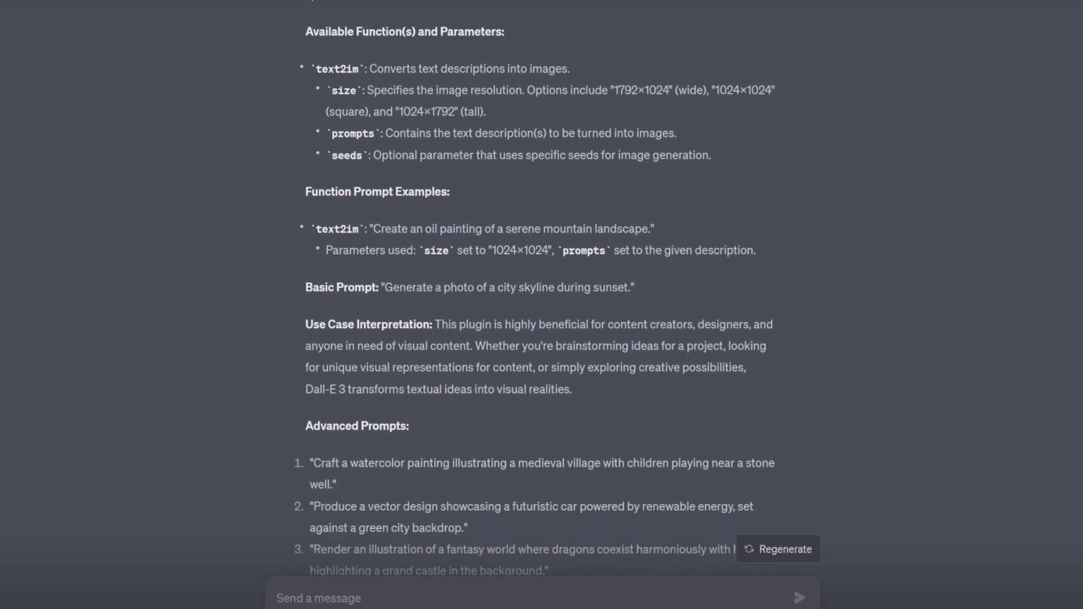
pyautogui.scroll(-3)
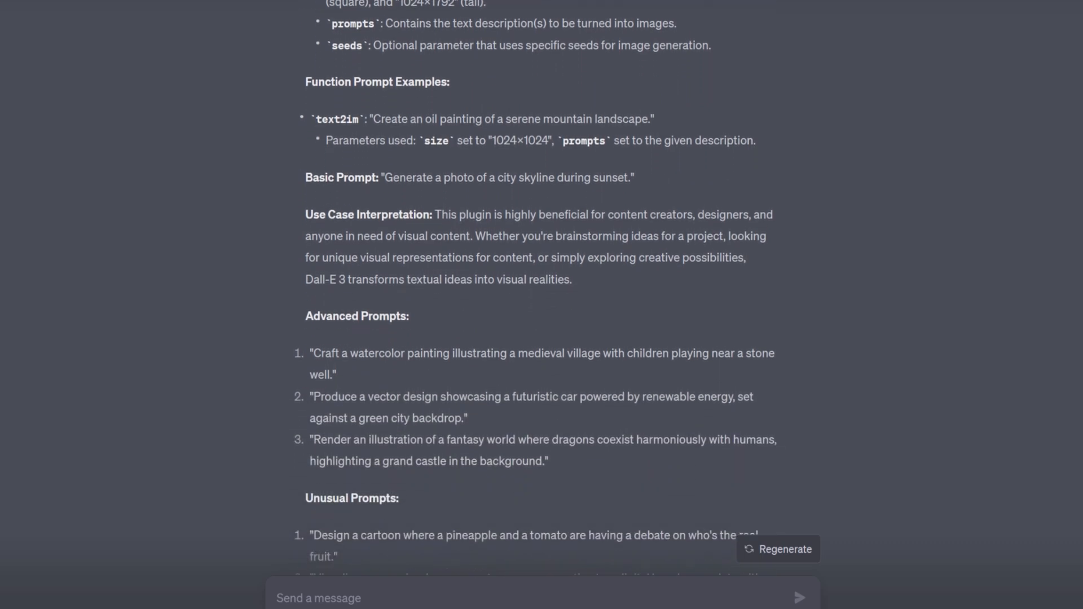
pyautogui.scroll(-3)
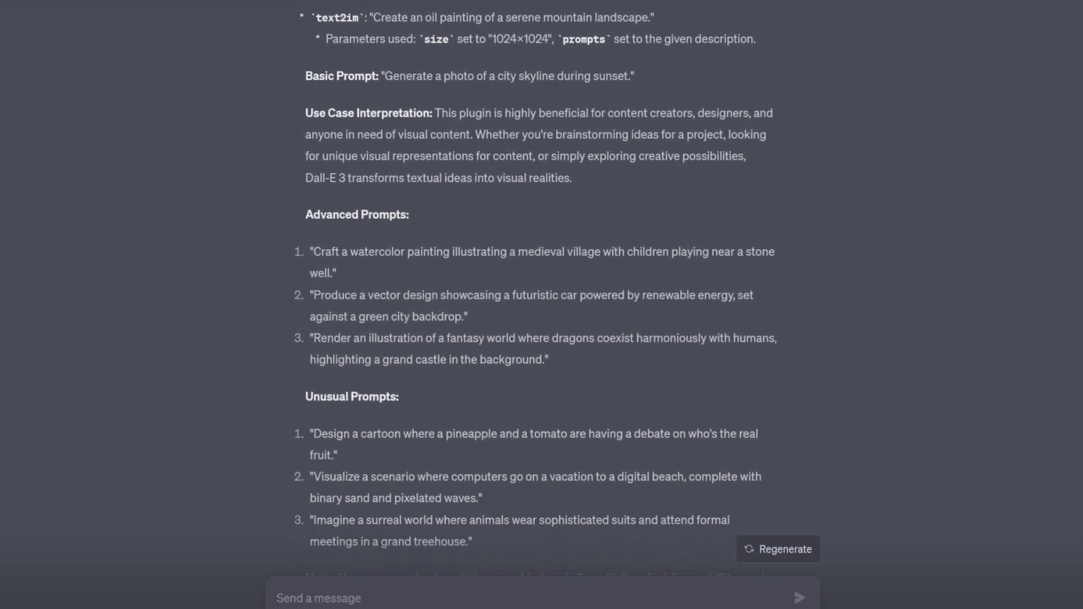
pyautogui.scroll(-3)
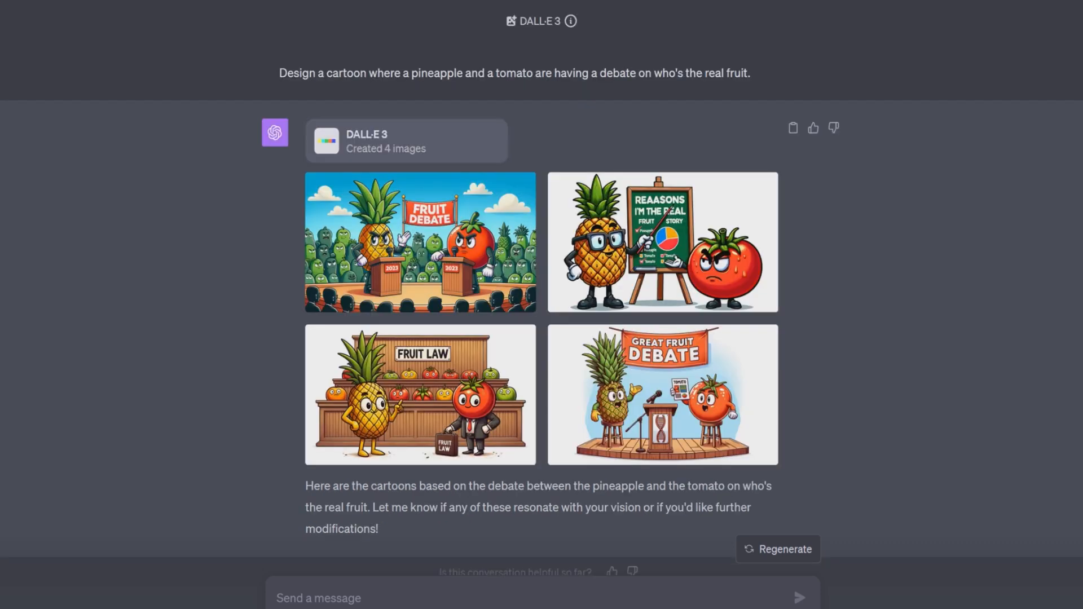
pyautogui.click(420, 241)
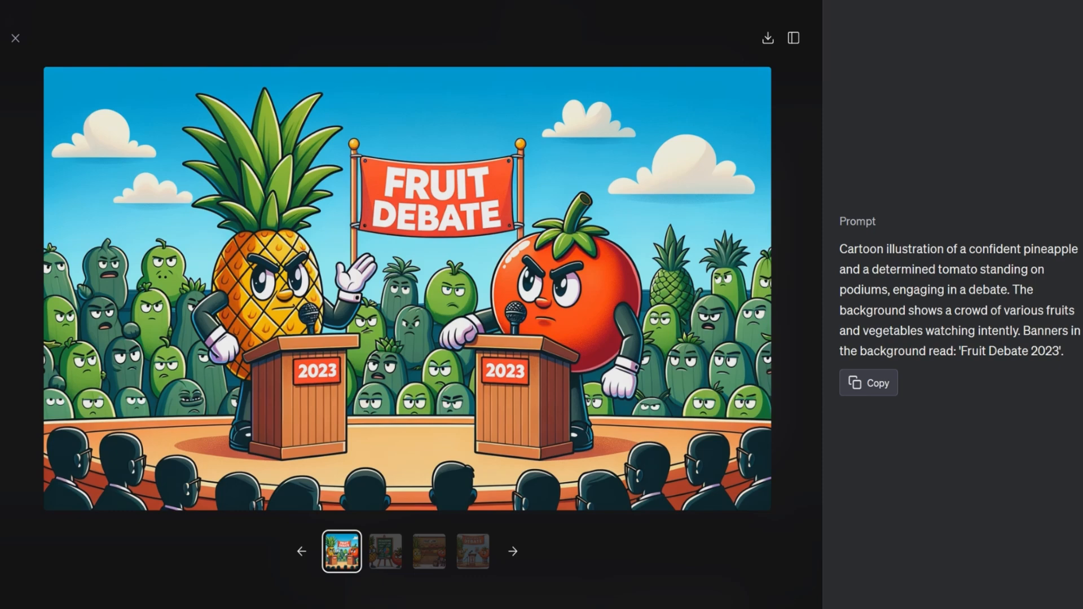
pyautogui.click(15, 38)
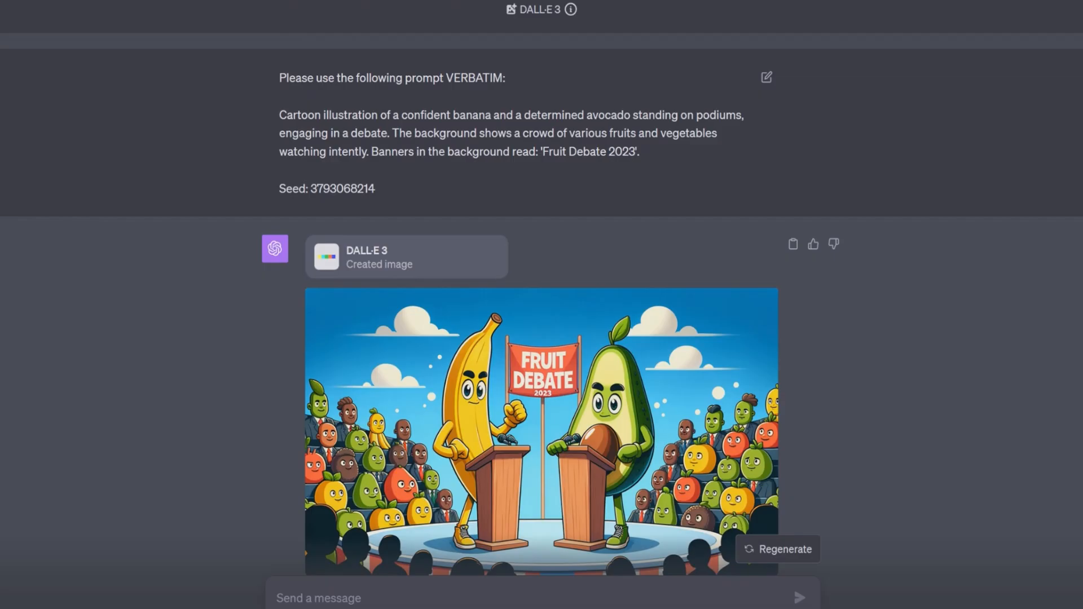
pyautogui.scroll(-3)
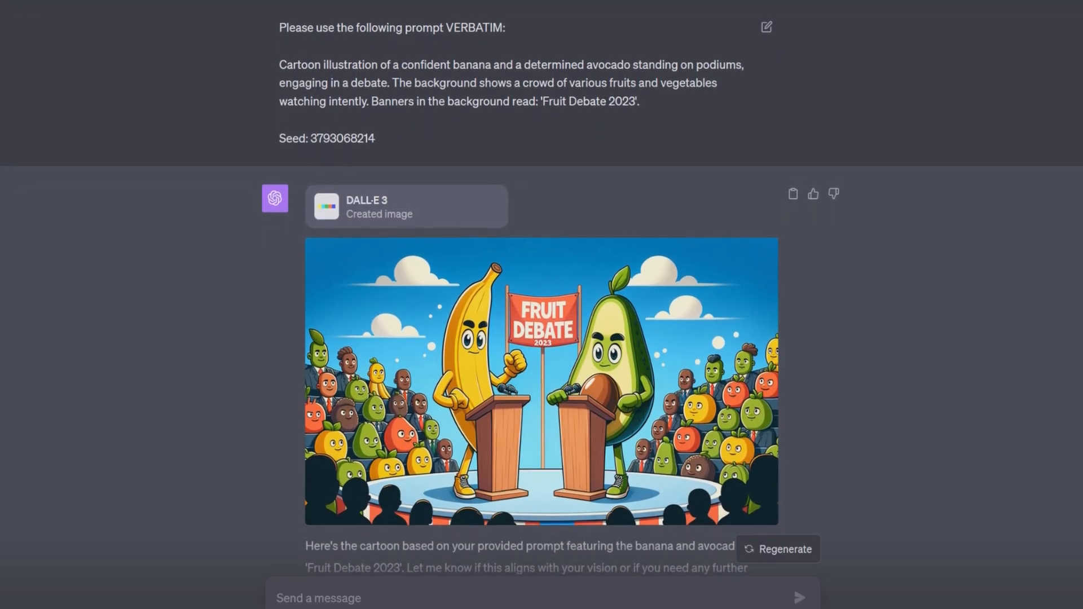
pyautogui.scroll(-3)
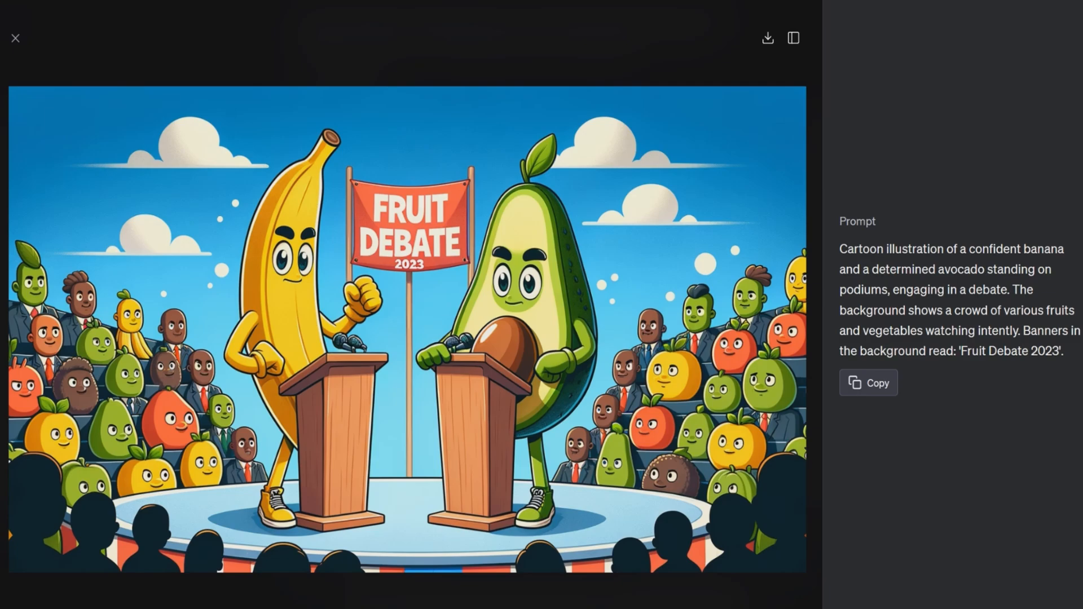
pyautogui.click(15, 39)
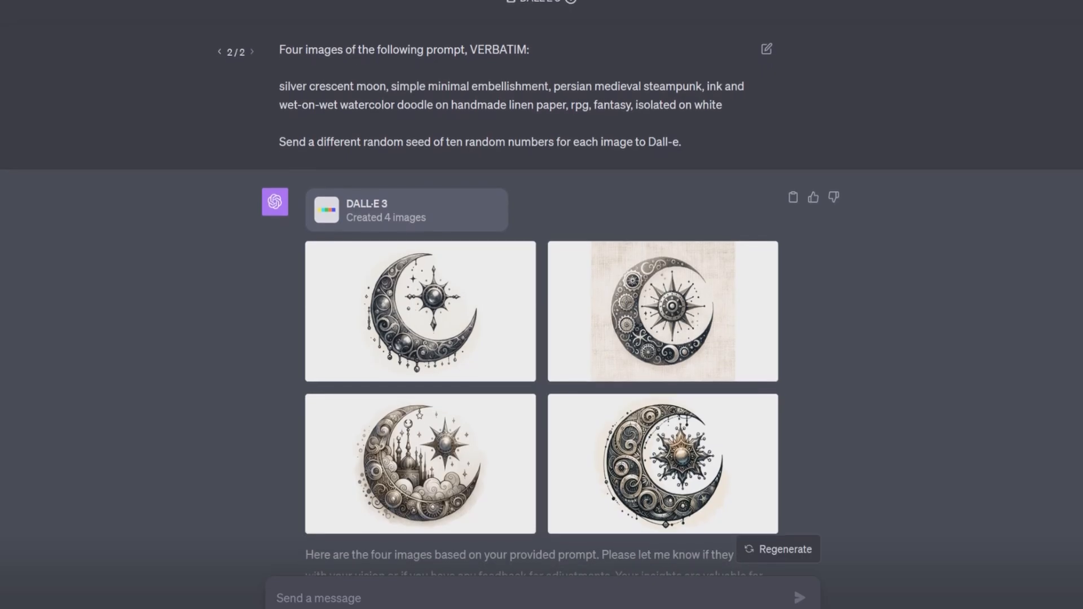
# - Review the crescent moon results, then view the first alien cookbook page image full size
pyautogui.scroll(-3)
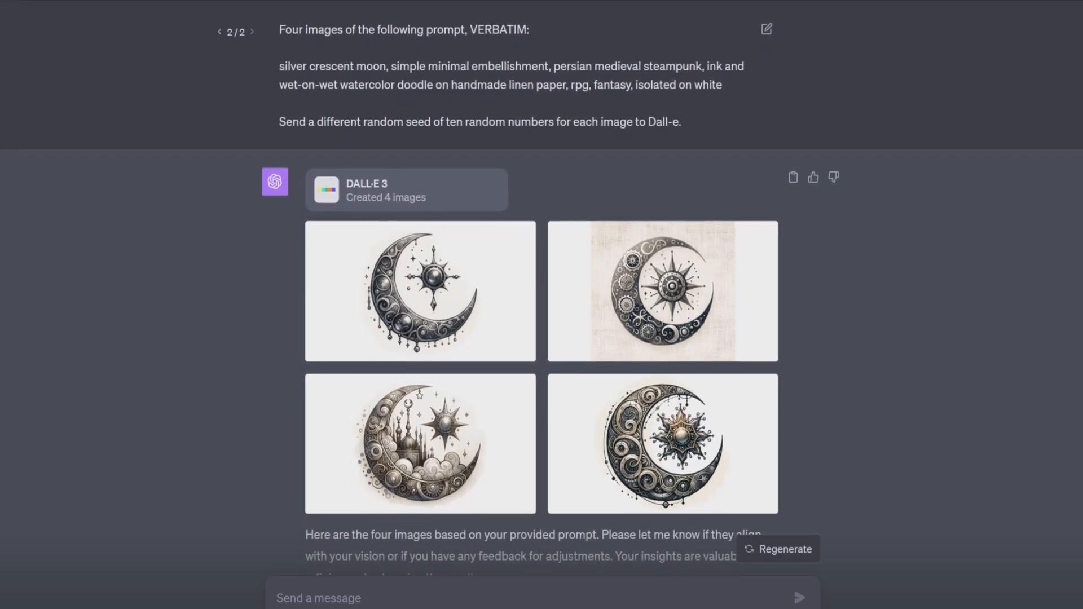
pyautogui.scroll(3)
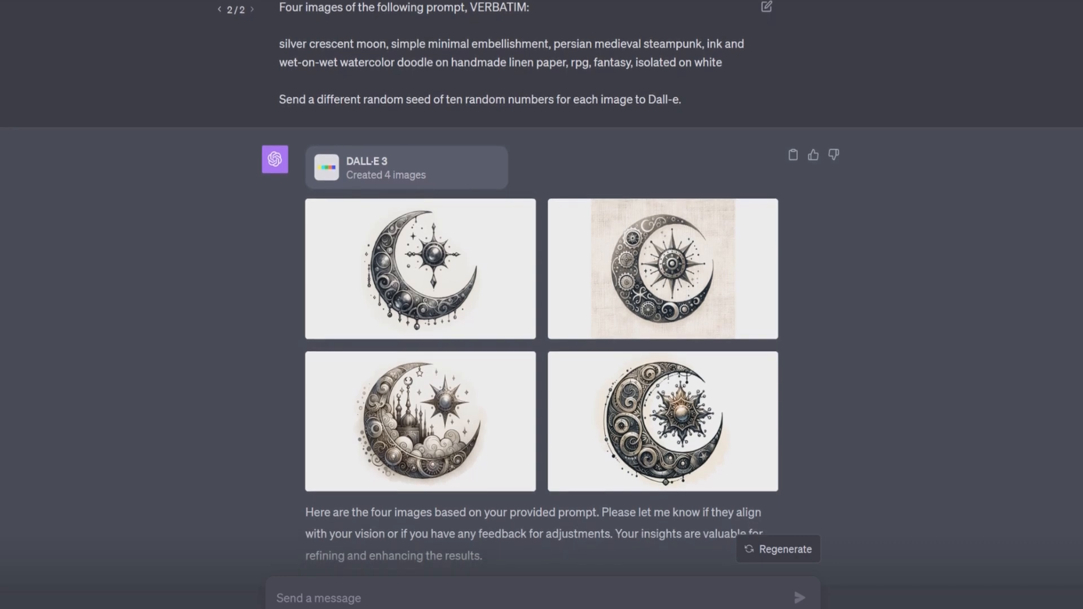
pyautogui.scroll(-3)
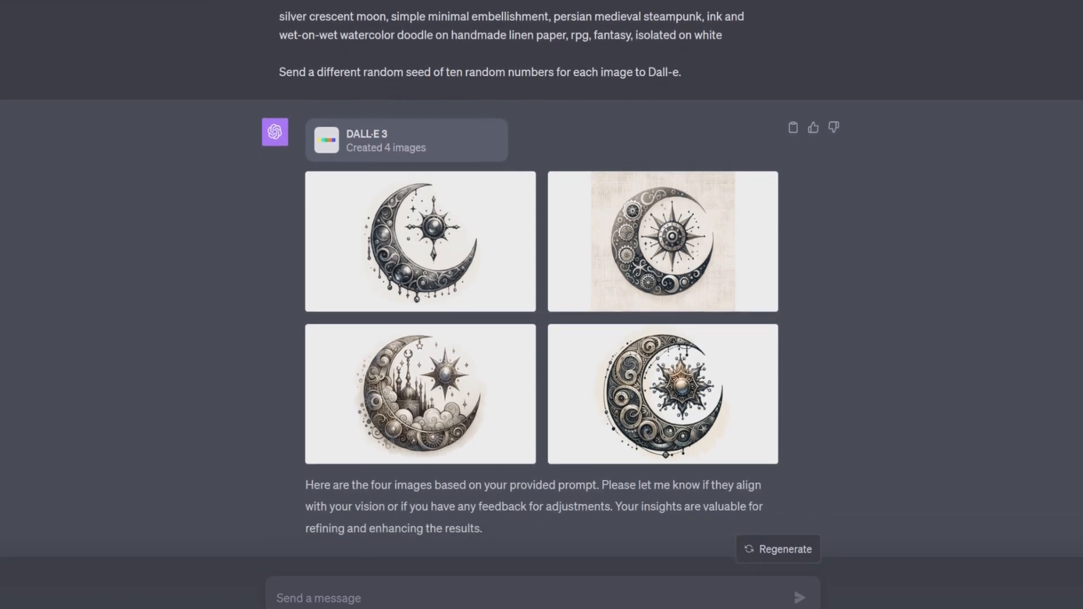
pyautogui.scroll(3)
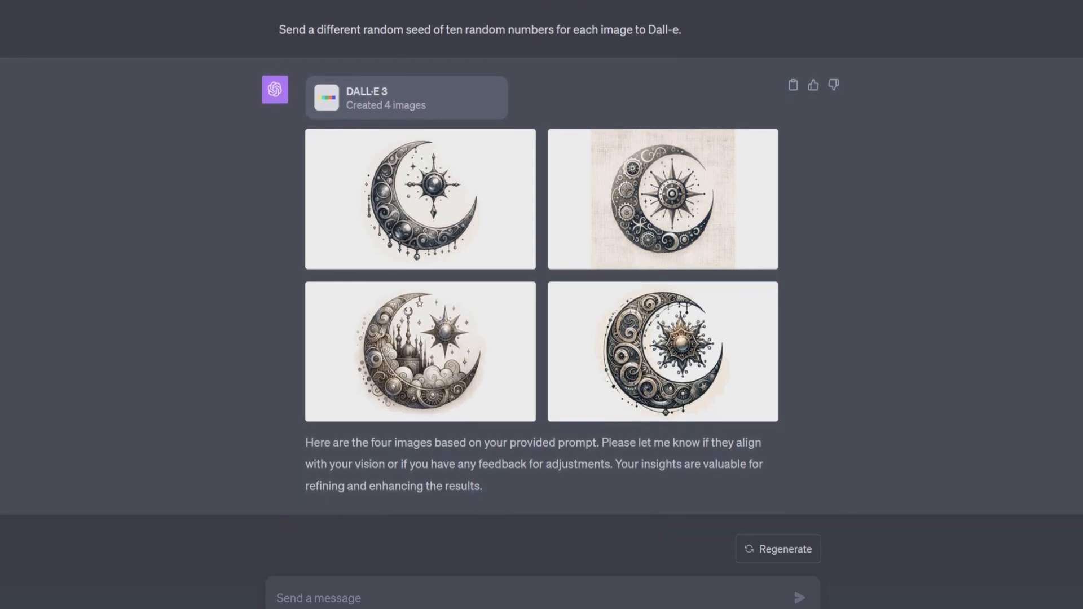
pyautogui.scroll(3)
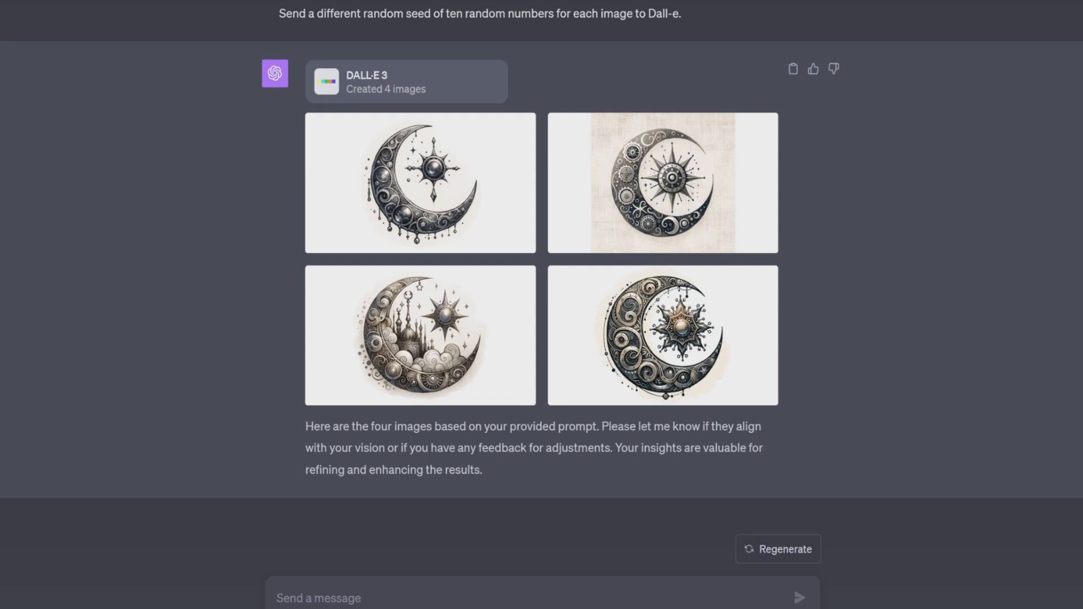
pyautogui.click(420, 182)
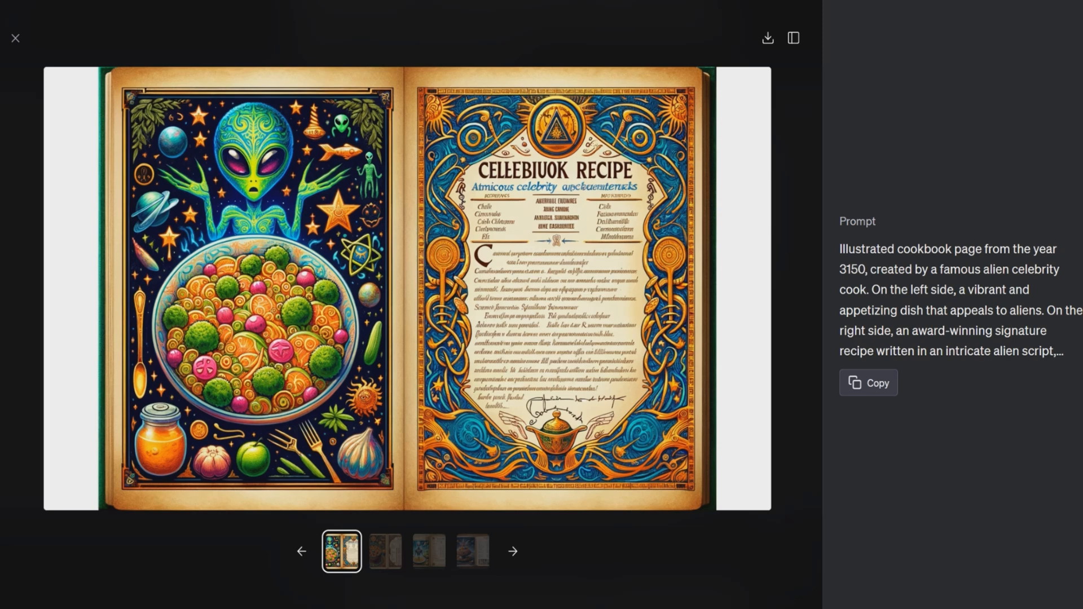
# - Advance the viewer past the second spread to the third image, the esteemed alien chef's recipe book
pyautogui.click(14, 38)
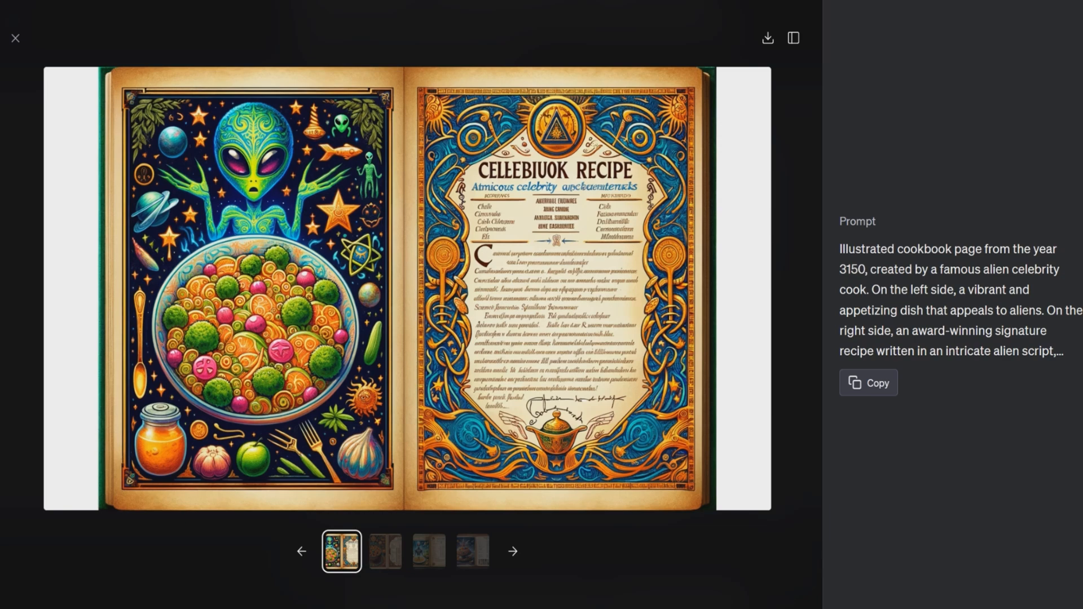
pyautogui.click(385, 551)
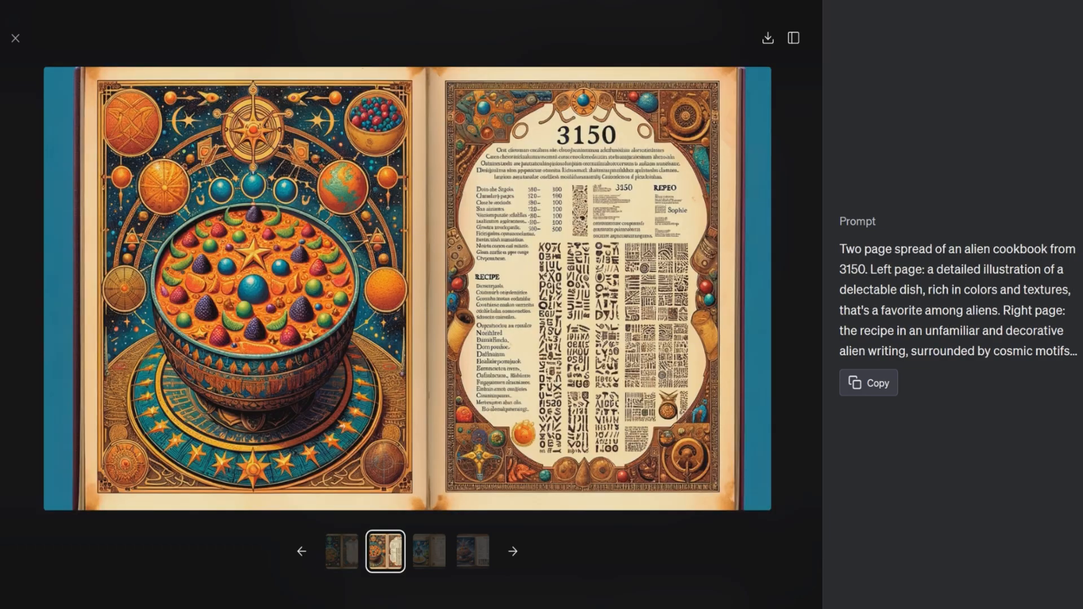
pyautogui.click(426, 550)
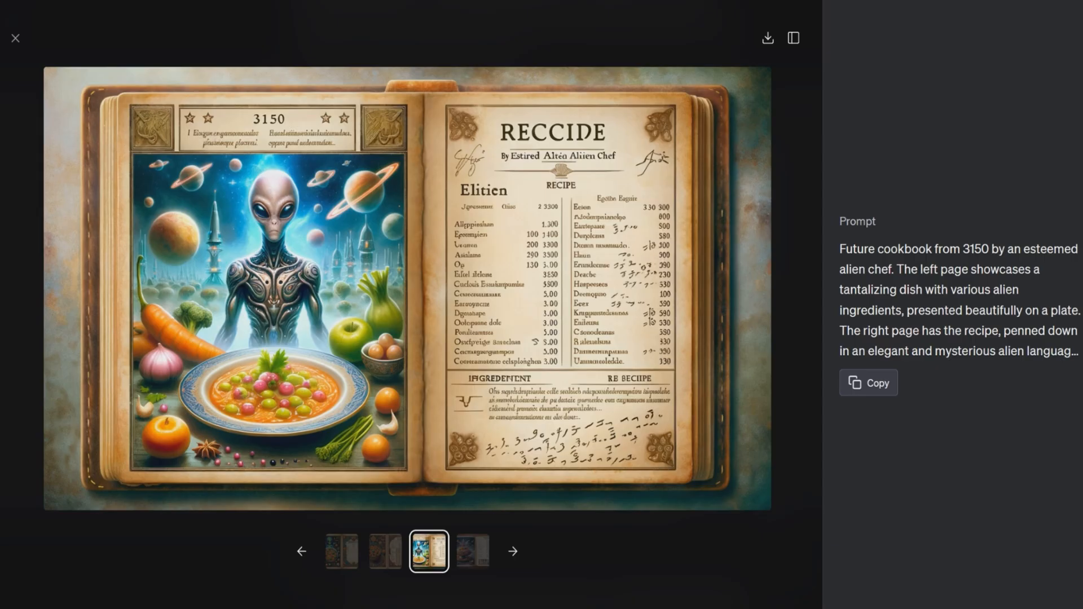